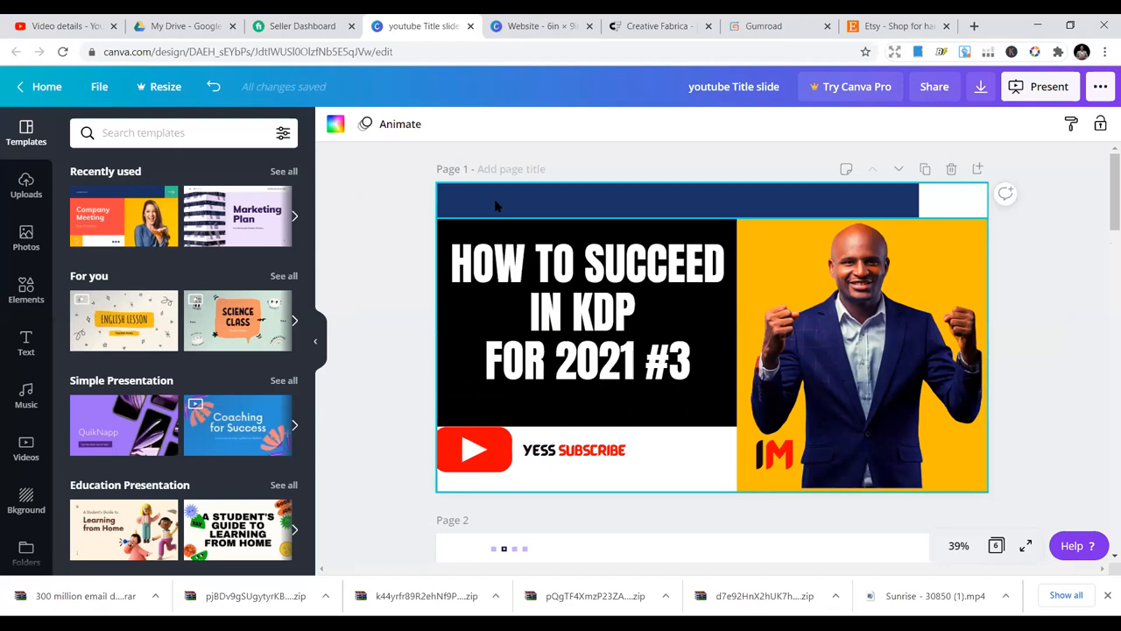
pyautogui.moveTo(515, 19)
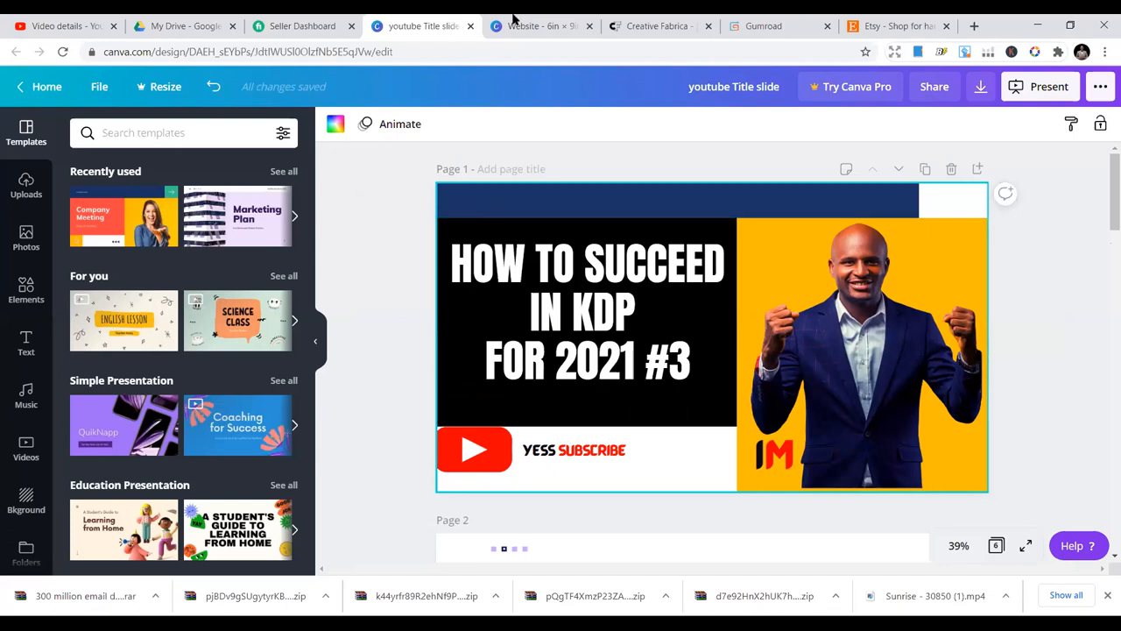
# Show the Canva password tracker design and select its first website/username/password entry group
pyautogui.click(534, 26)
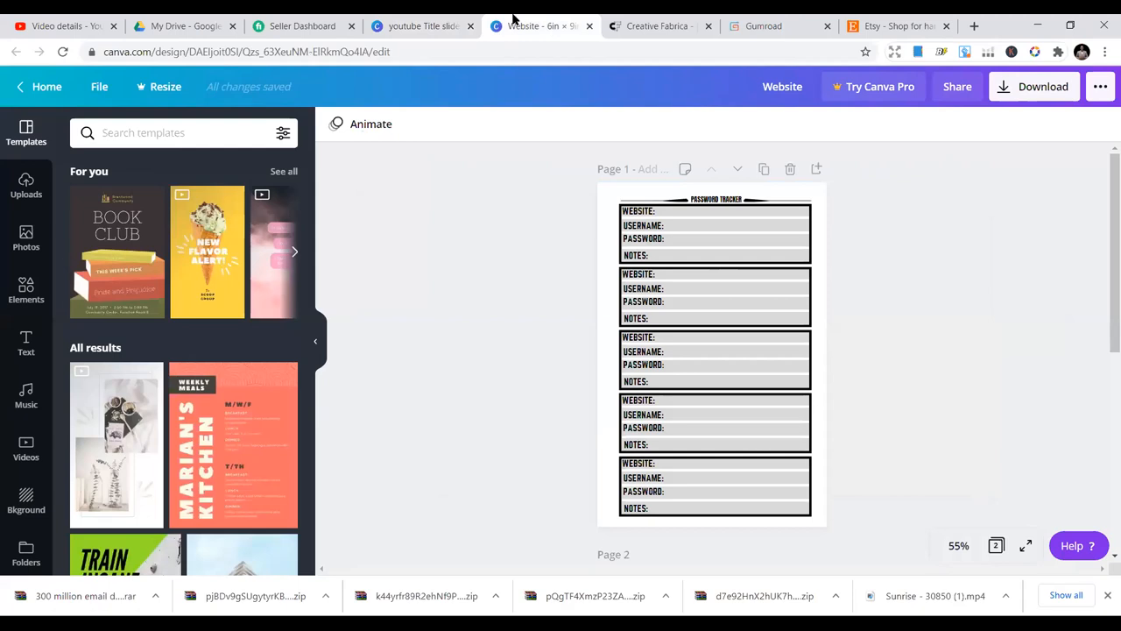
pyautogui.moveTo(479, 340)
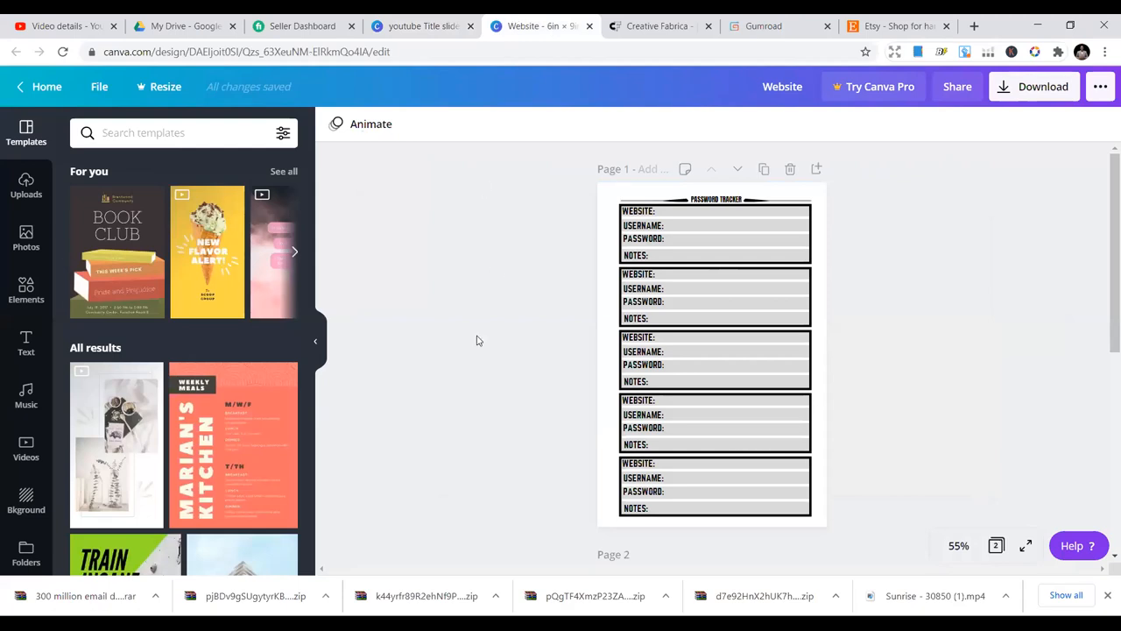
pyautogui.click(715, 231)
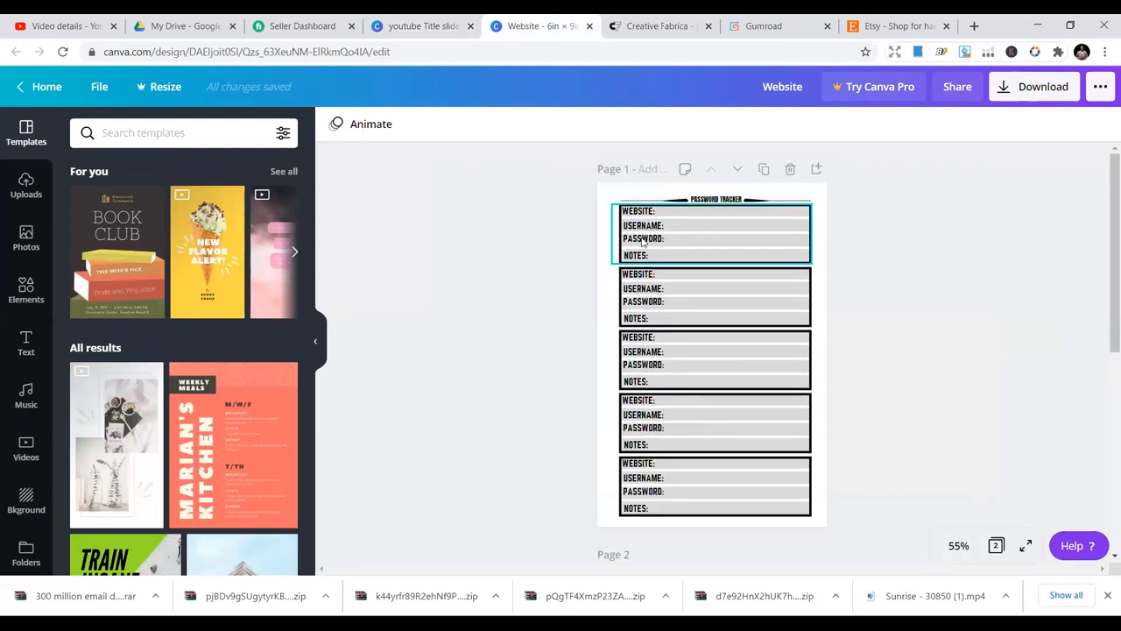
pyautogui.click(715, 296)
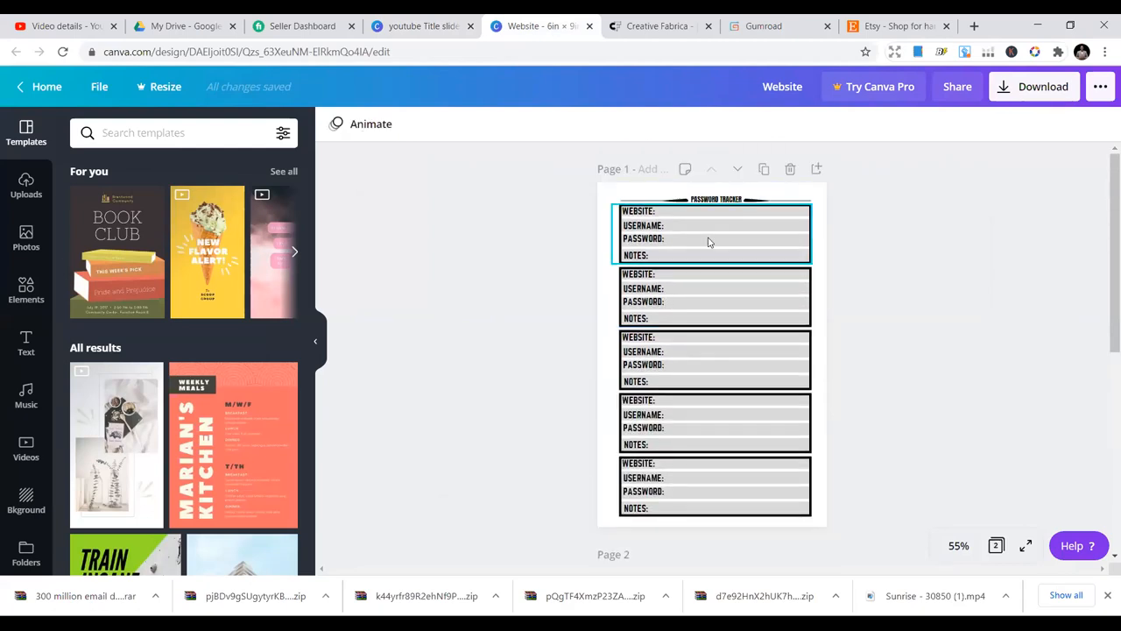
pyautogui.click(711, 231)
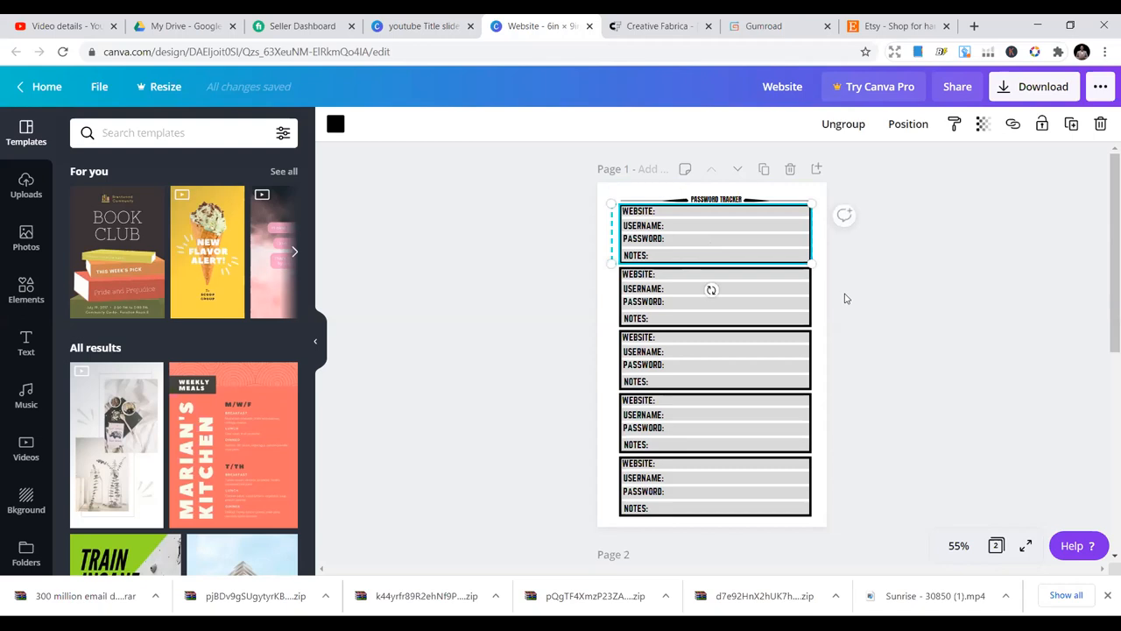
pyautogui.moveTo(550, 269)
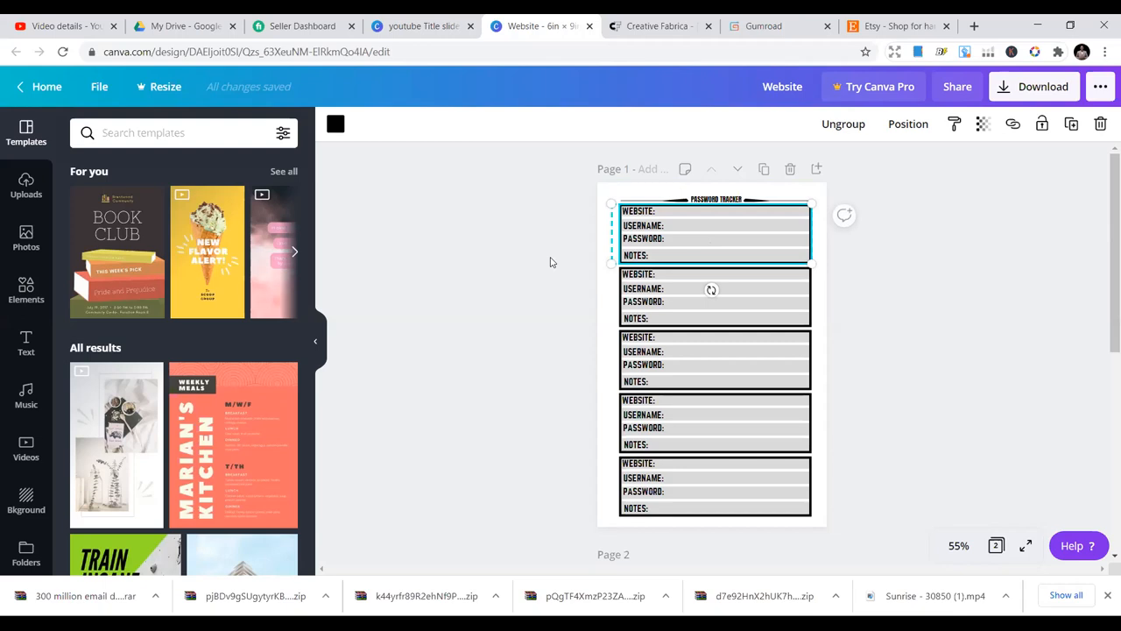
pyautogui.moveTo(644, 17)
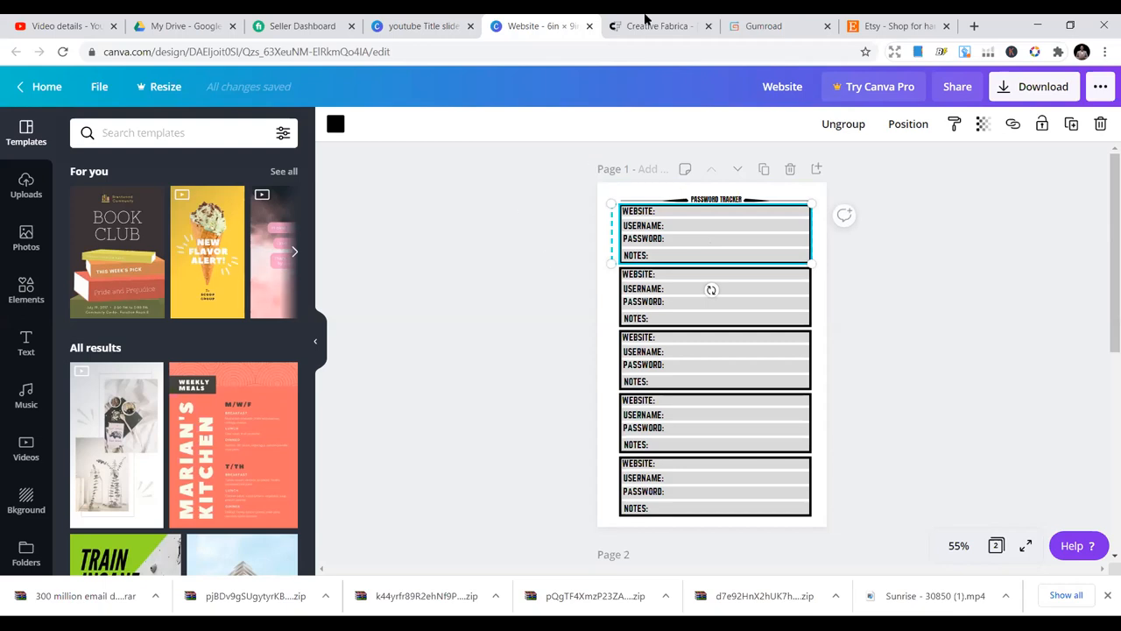
# Show the Creative Fabrica homepage with its fonts, crafts and graphics sections
pyautogui.click(657, 26)
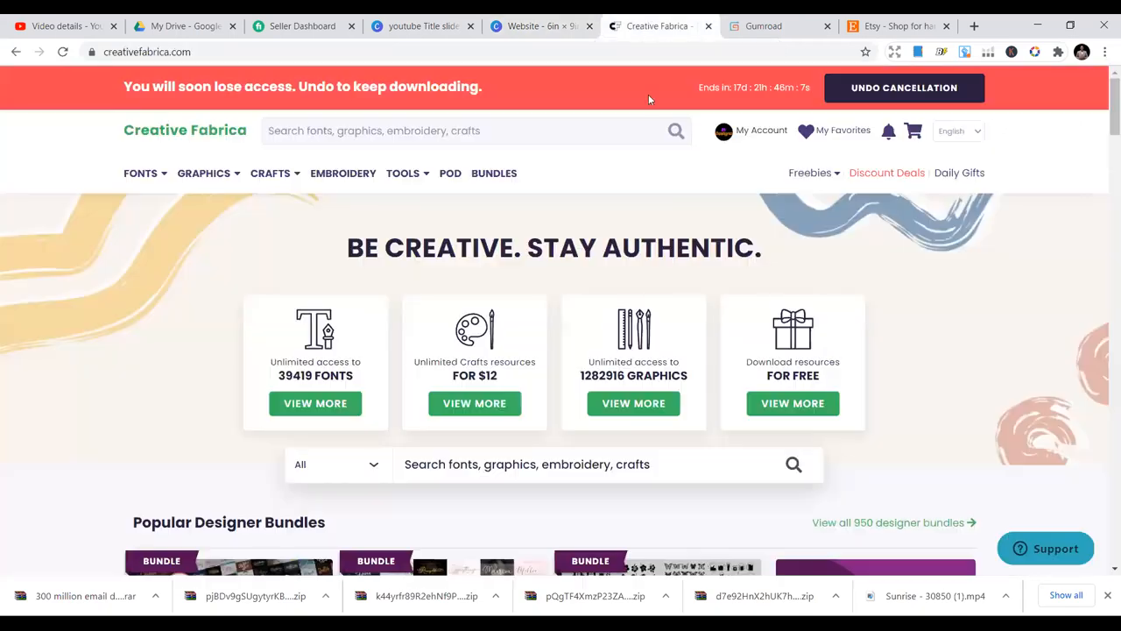
pyautogui.moveTo(862, 264)
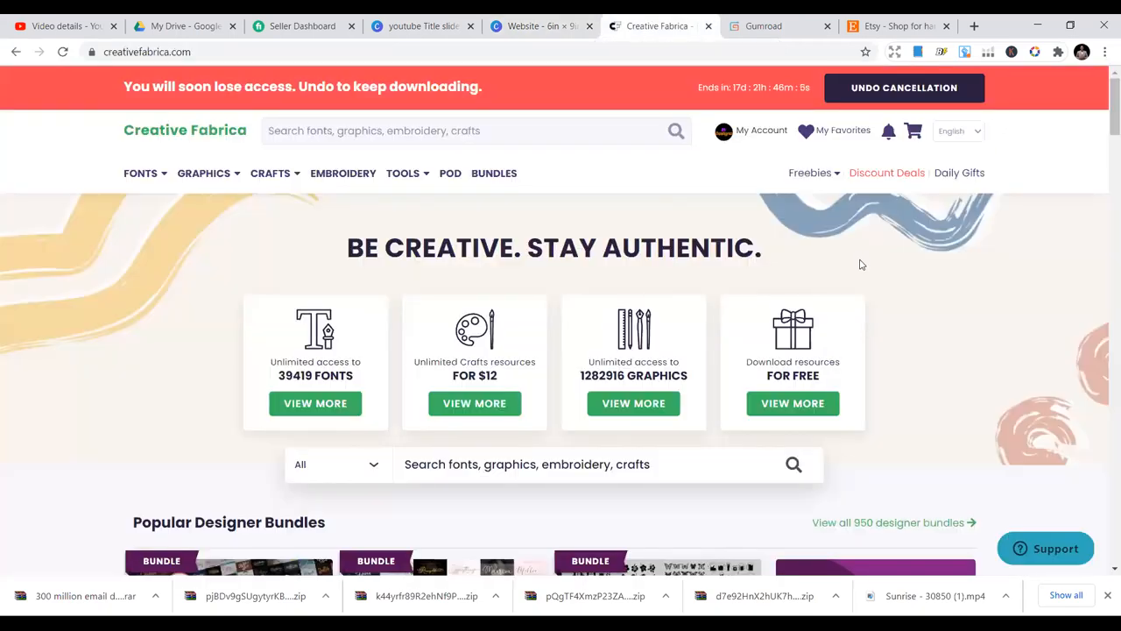
pyautogui.scroll(-3)
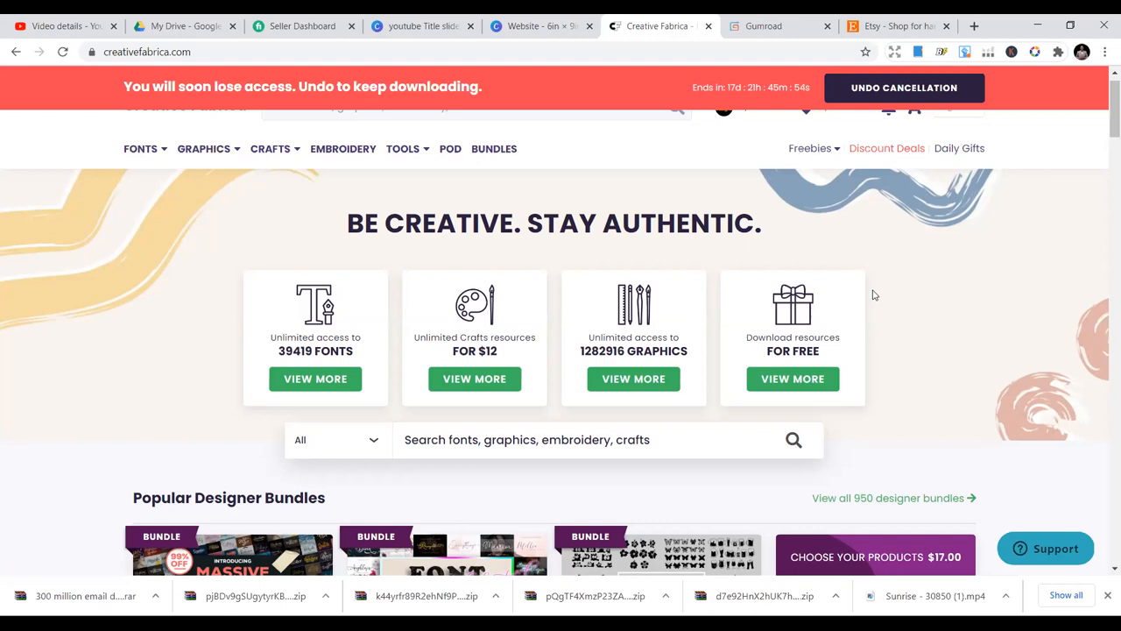
pyautogui.moveTo(200, 107)
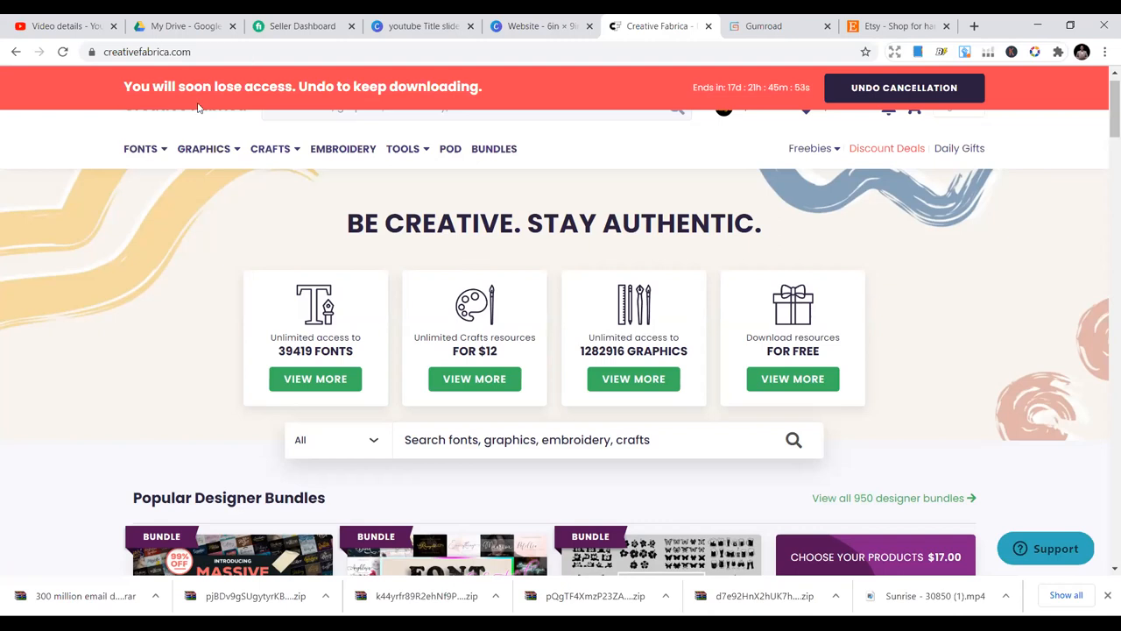
pyautogui.moveTo(231, 184)
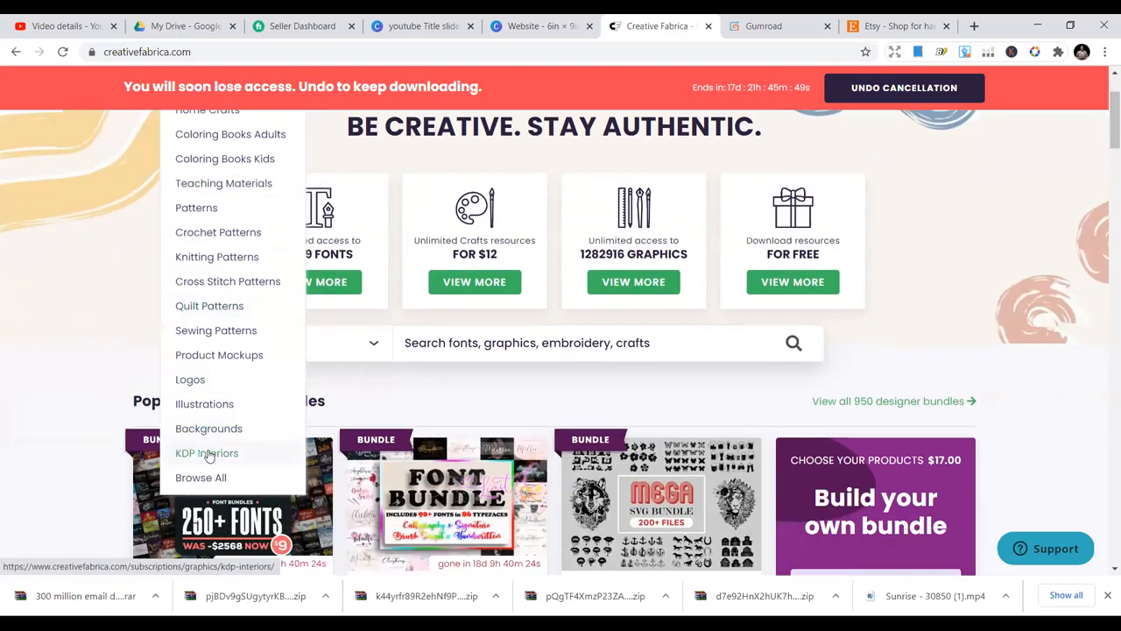
# Browse the Graphic KDP Interiors category's planner and activity-book listings
pyautogui.click(207, 452)
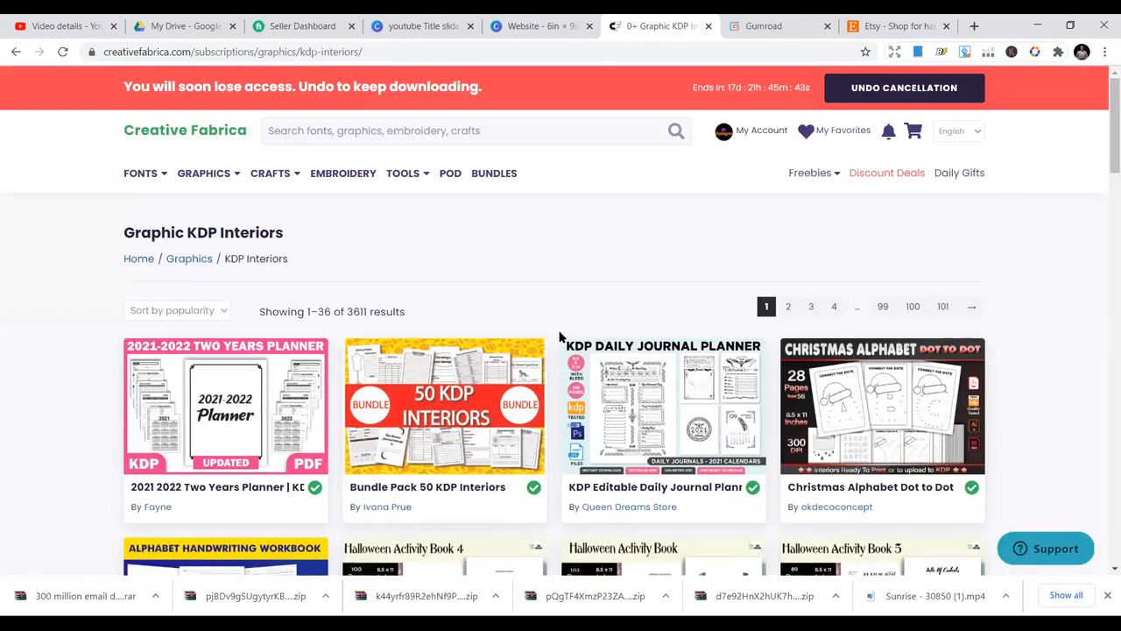
pyautogui.scroll(-3)
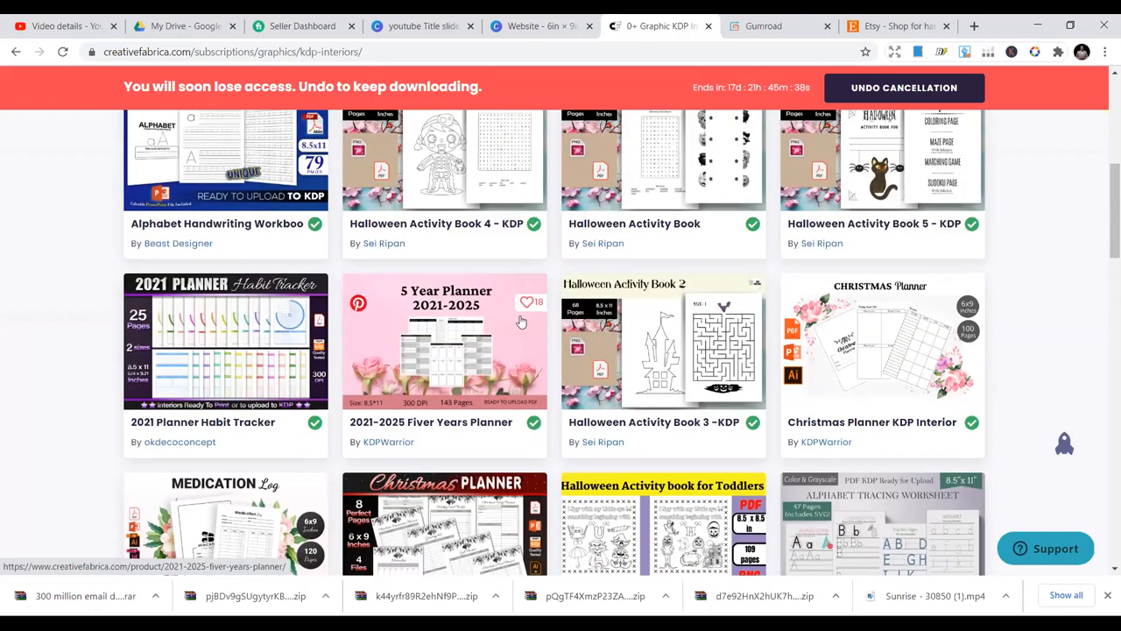
pyautogui.moveTo(445, 312)
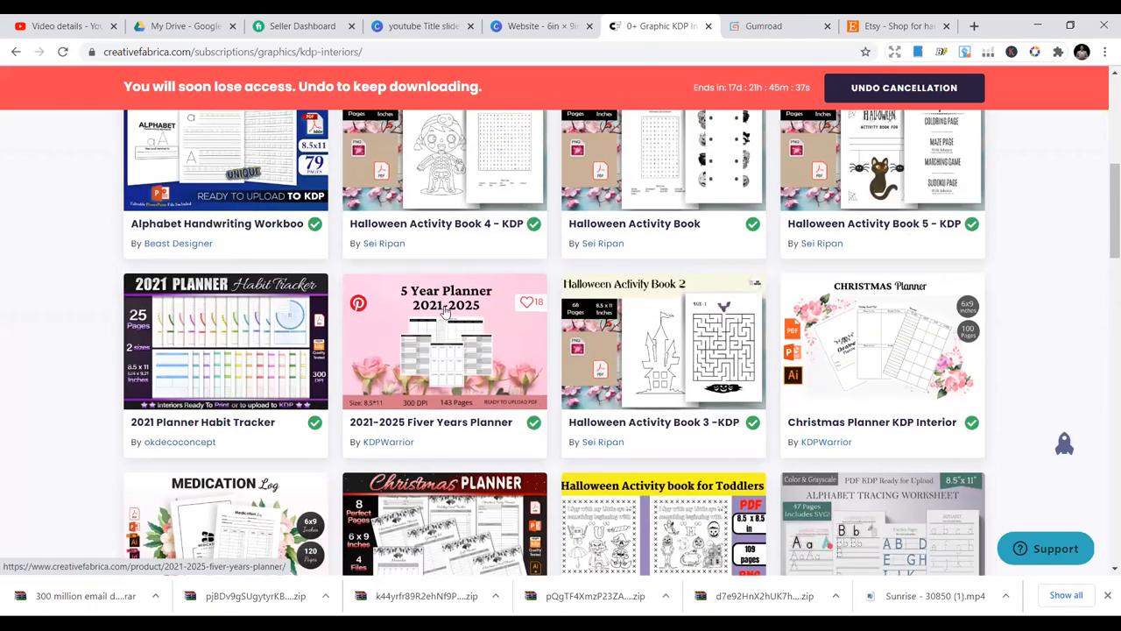
pyautogui.scroll(3)
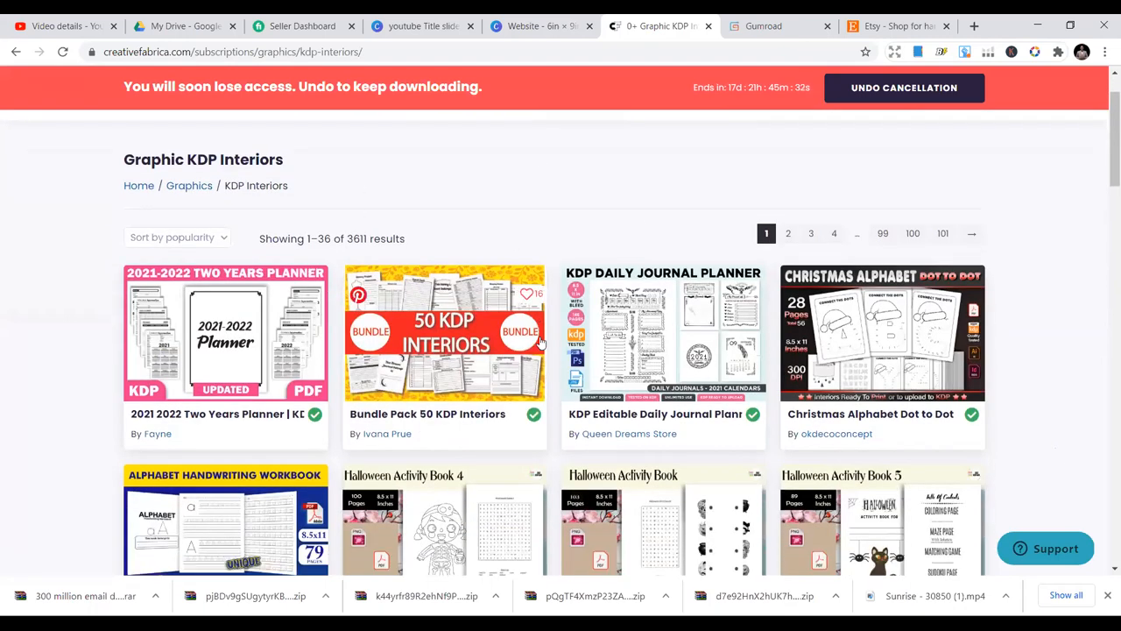
pyautogui.moveTo(534, 342)
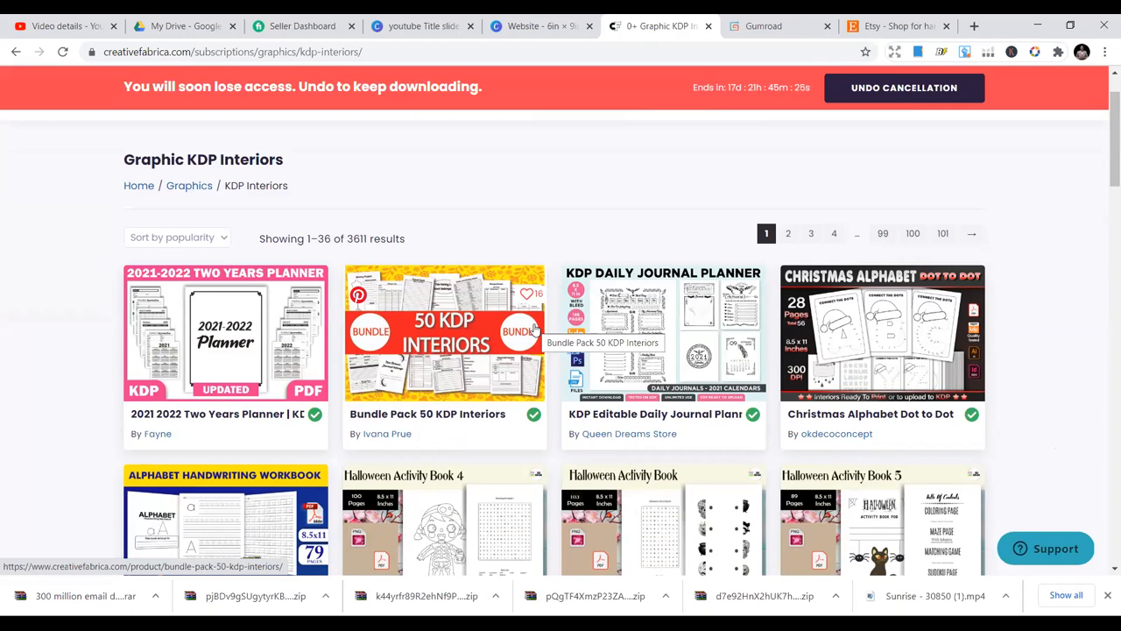
pyautogui.scroll(-3)
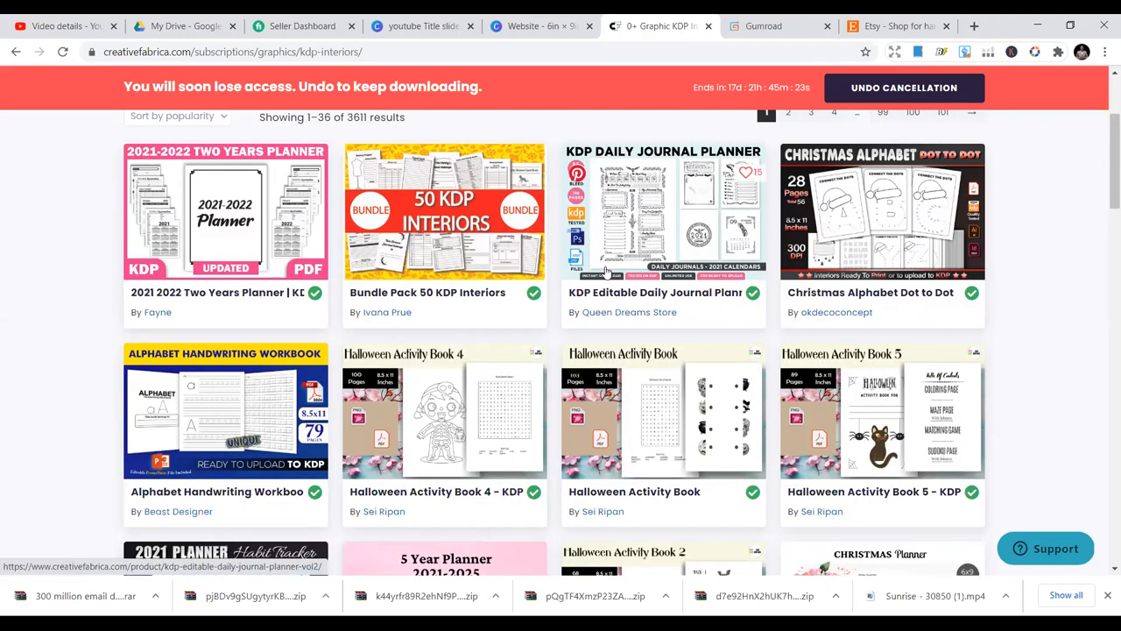
pyautogui.scroll(-3)
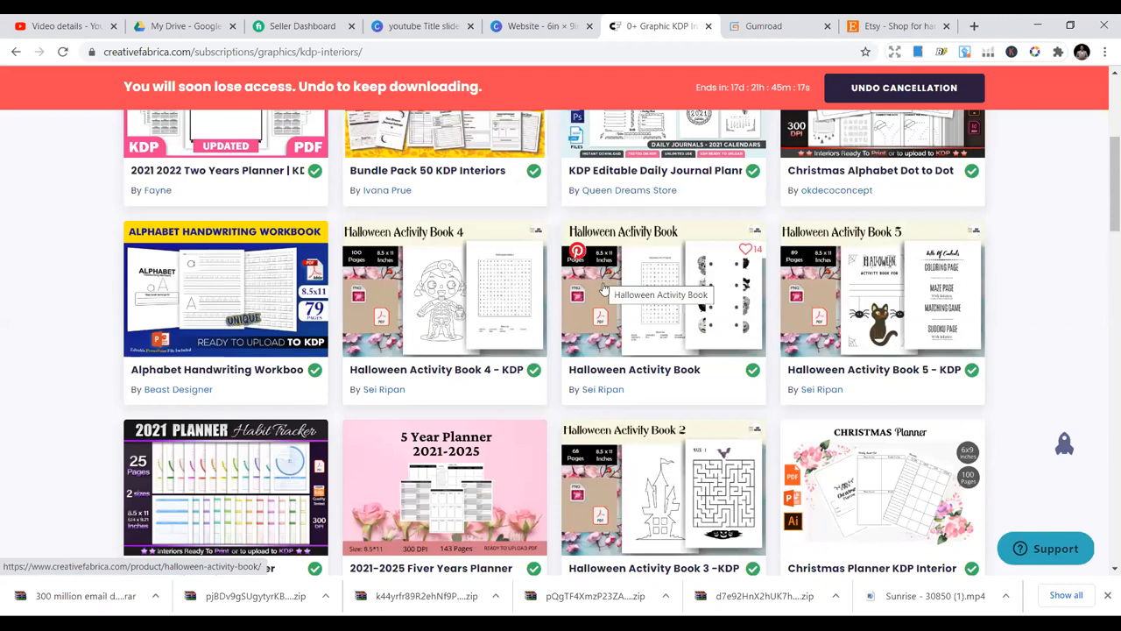
pyautogui.scroll(3)
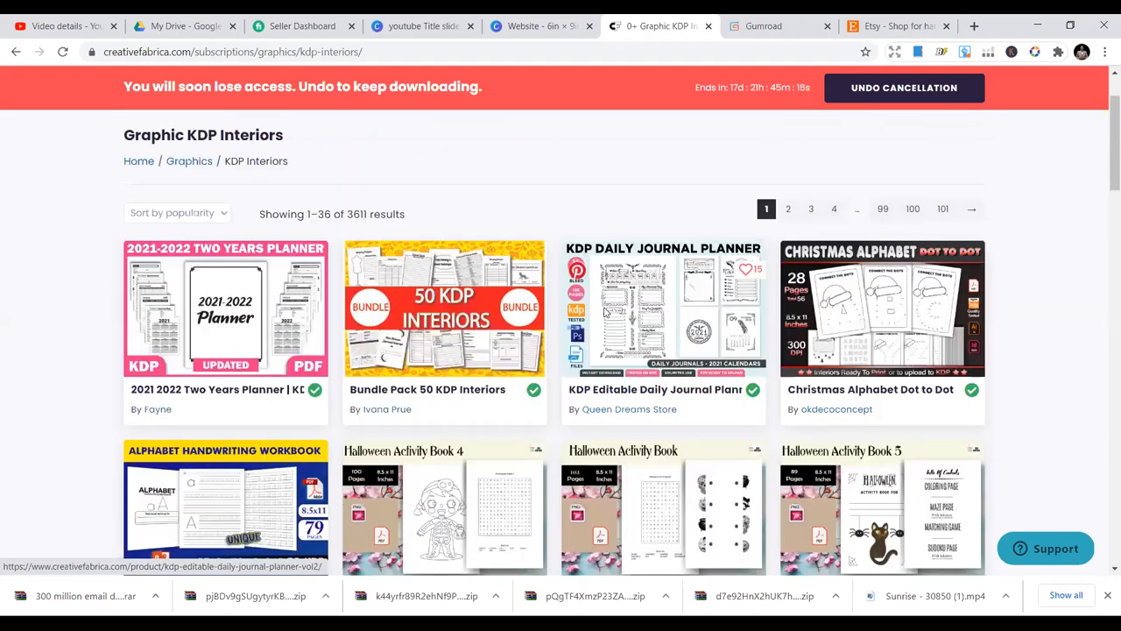
pyautogui.scroll(-3)
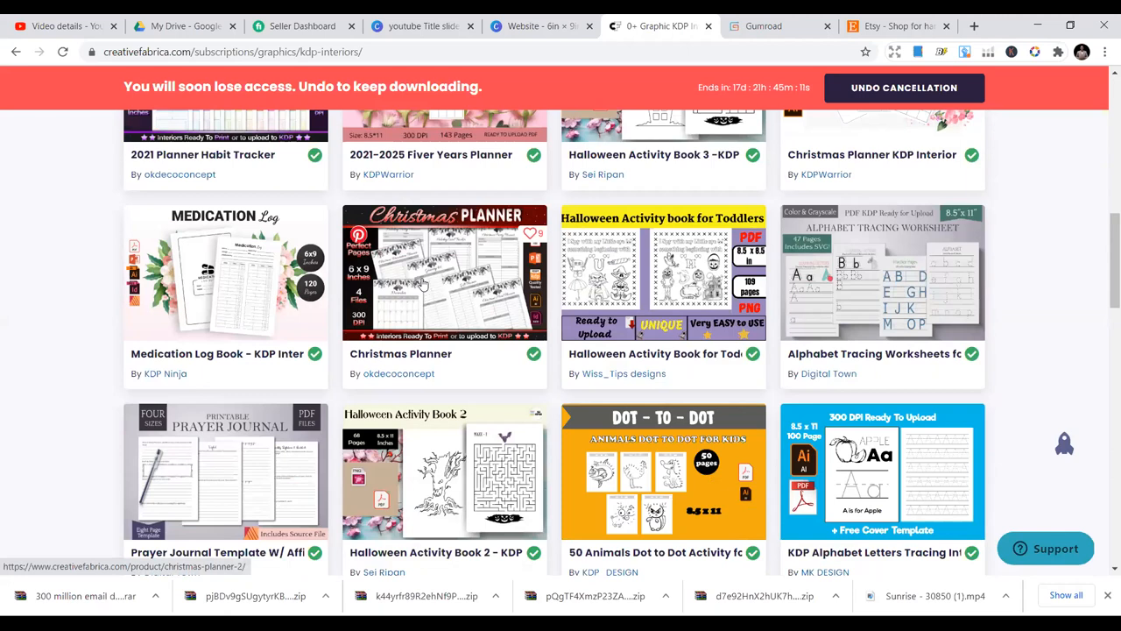
# Move over to the Gumroad homepage
pyautogui.click(762, 26)
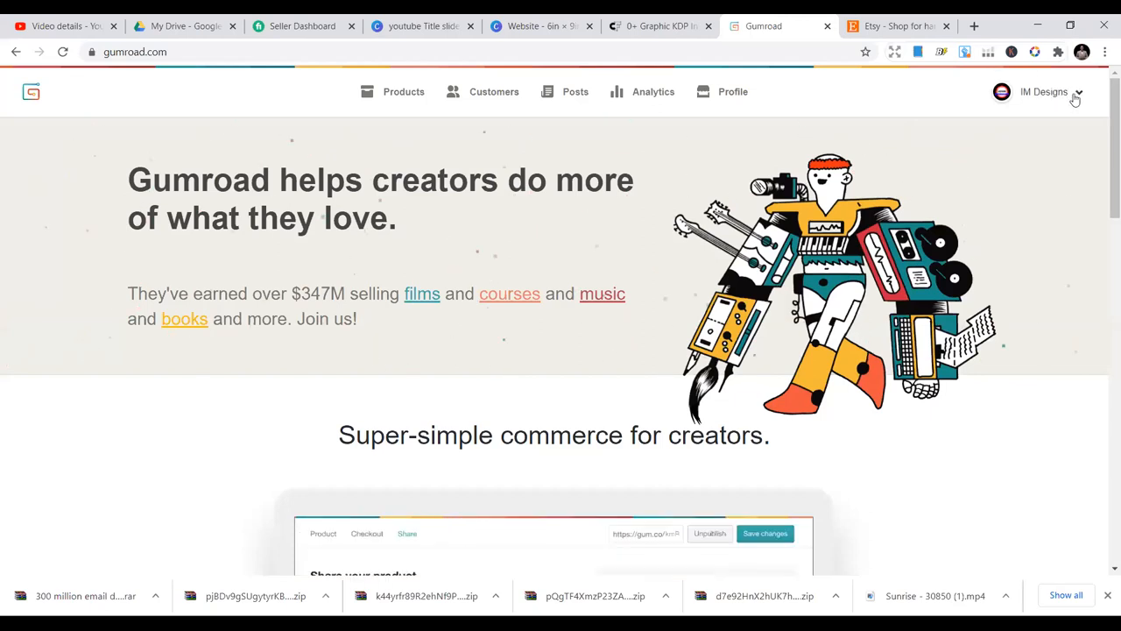
# Log out of the Gumroad account via the account menu, leaving the public homepage
pyautogui.click(1044, 91)
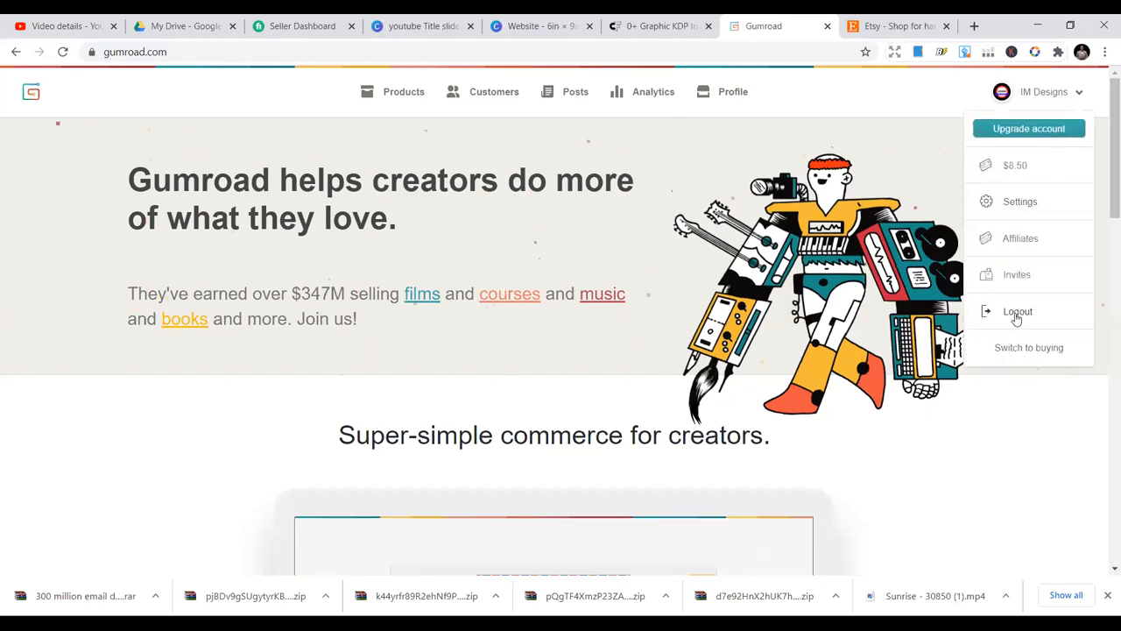
pyautogui.click(1018, 312)
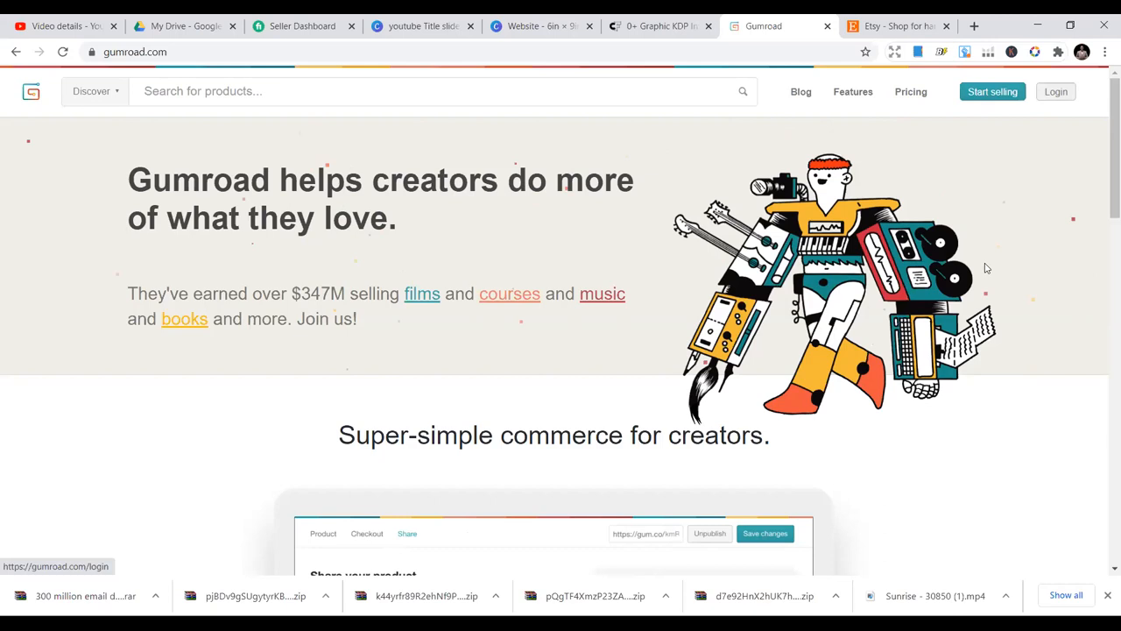
# Log back into Gumroad and show the products list of KDP interior templates with their sales
pyautogui.click(1055, 91)
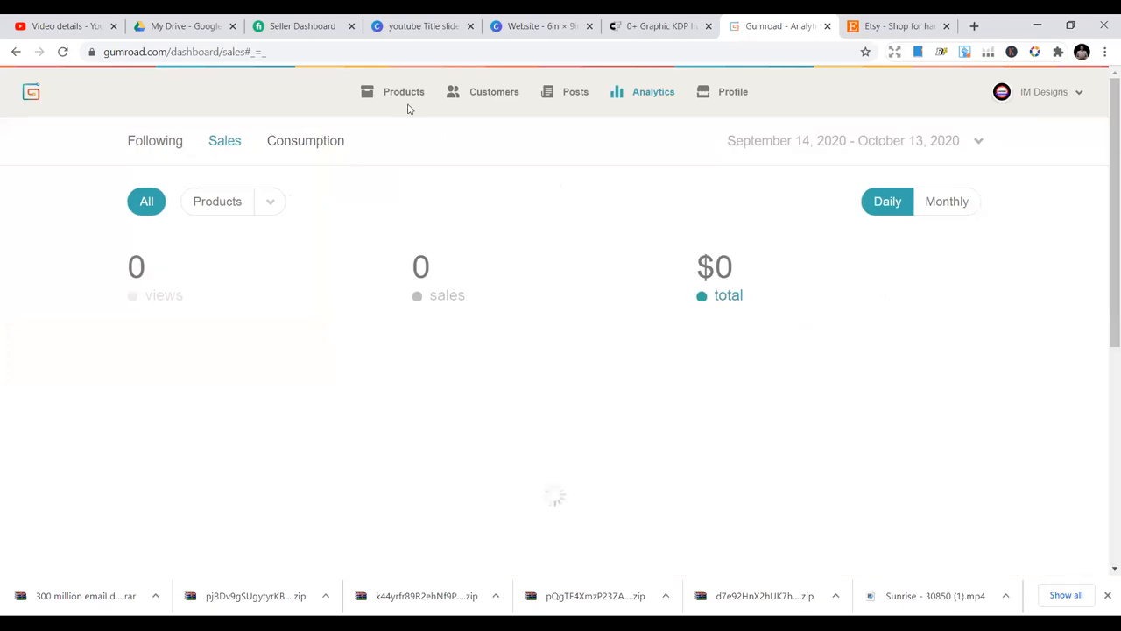
pyautogui.click(403, 91)
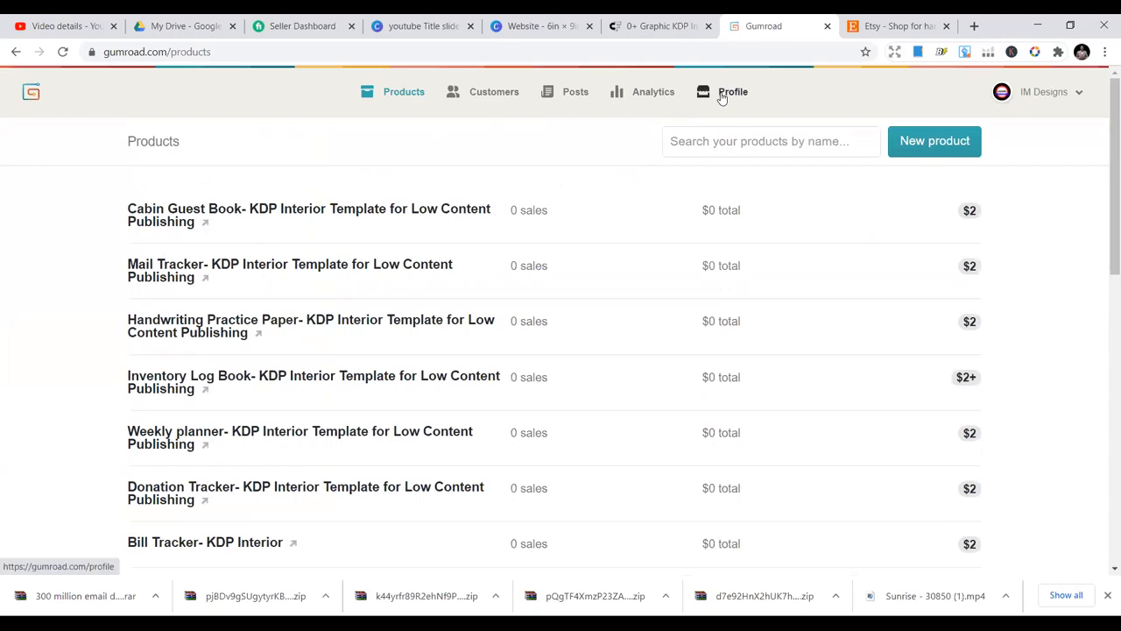
# Browse the public IM Designs storefront's KDP interior products such as Cabin Guest Book
pyautogui.click(733, 91)
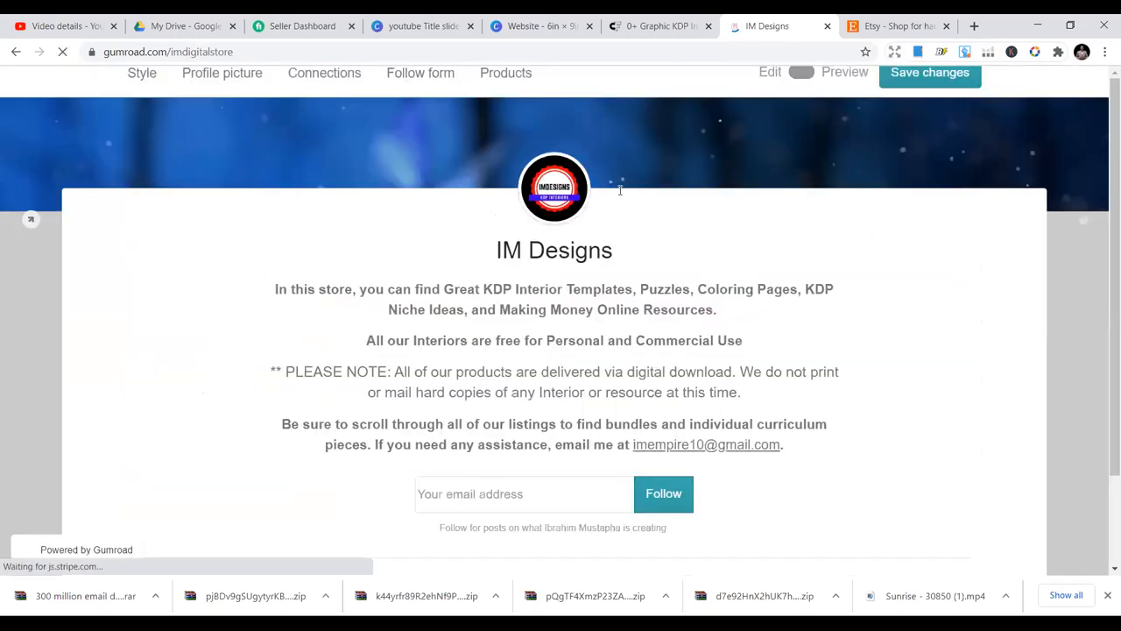
pyautogui.scroll(-3)
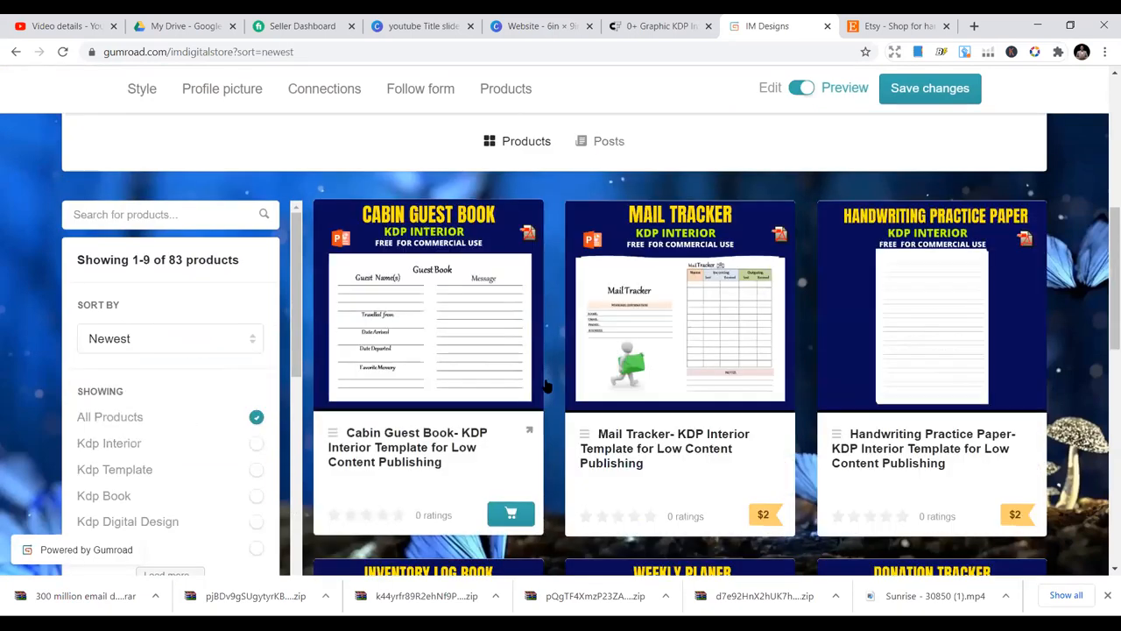
pyautogui.scroll(-3)
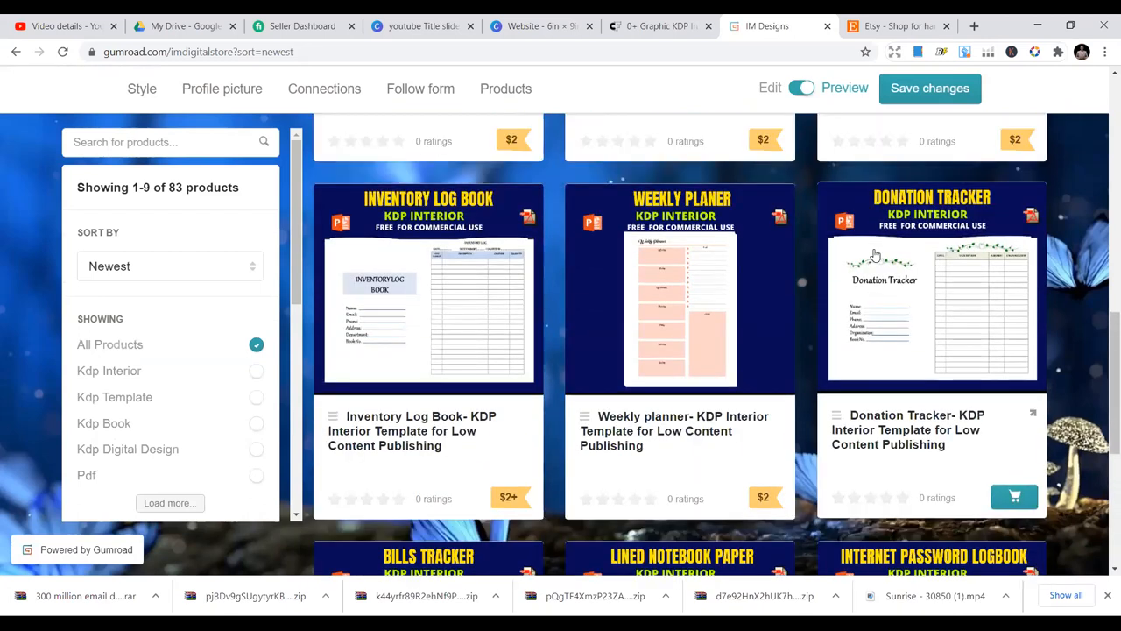
pyautogui.moveTo(839, 275)
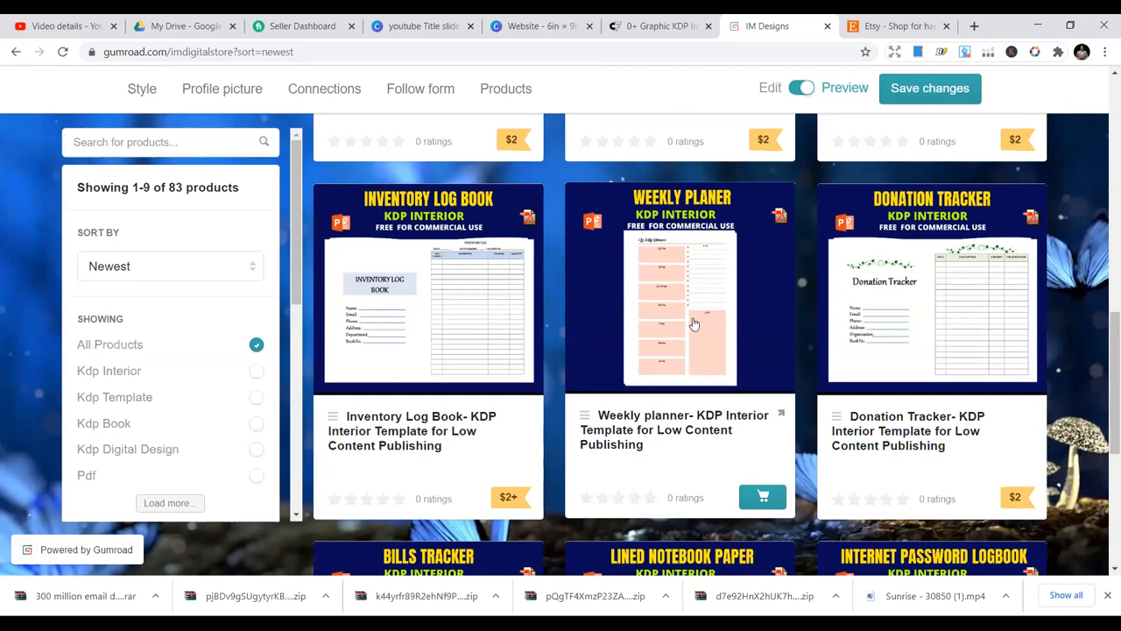
pyautogui.moveTo(799, 328)
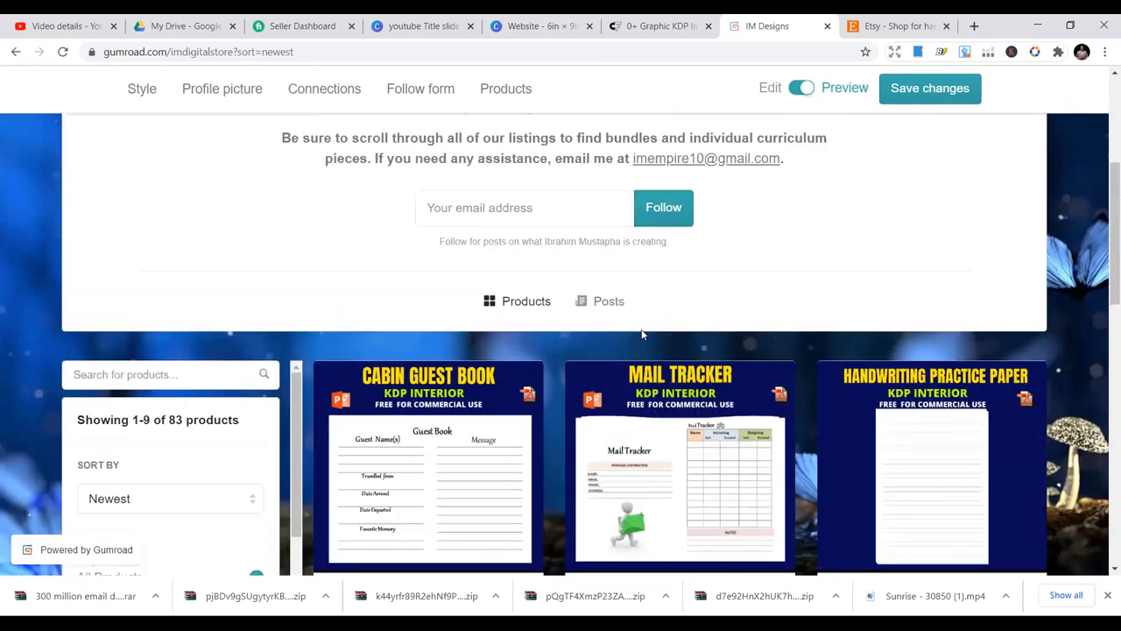
pyautogui.moveTo(725, 354)
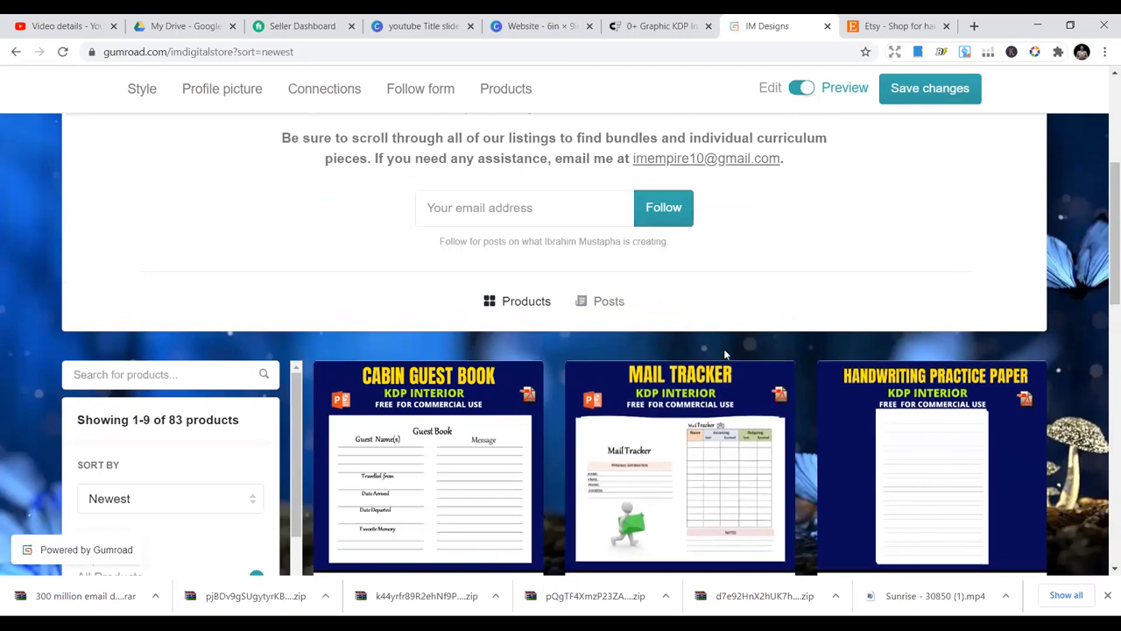
pyautogui.scroll(-3)
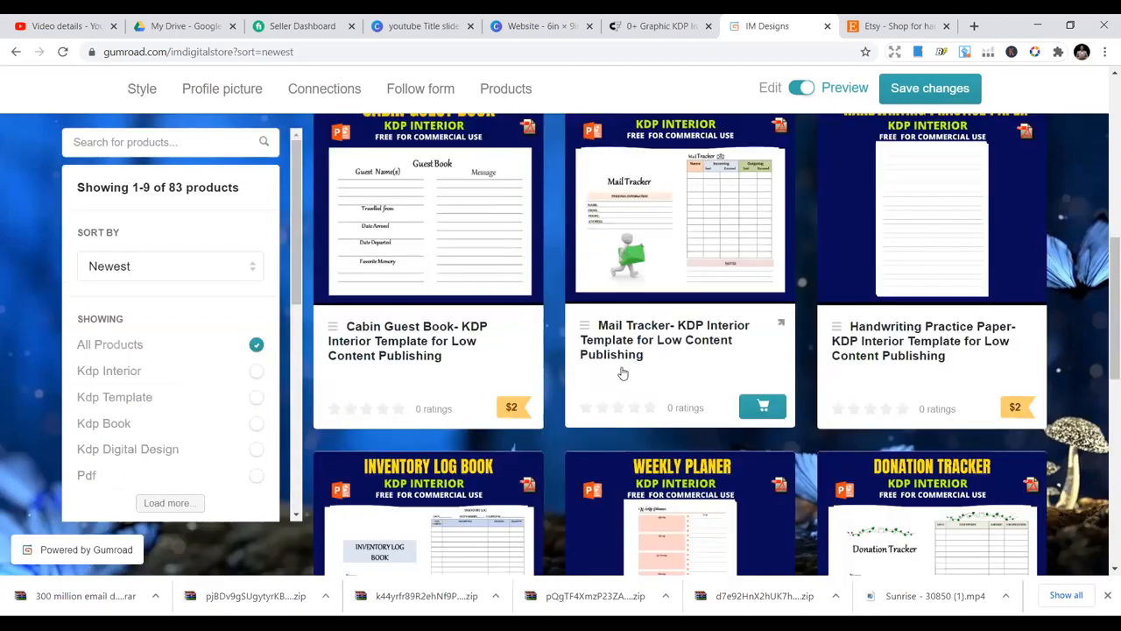
pyautogui.scroll(-3)
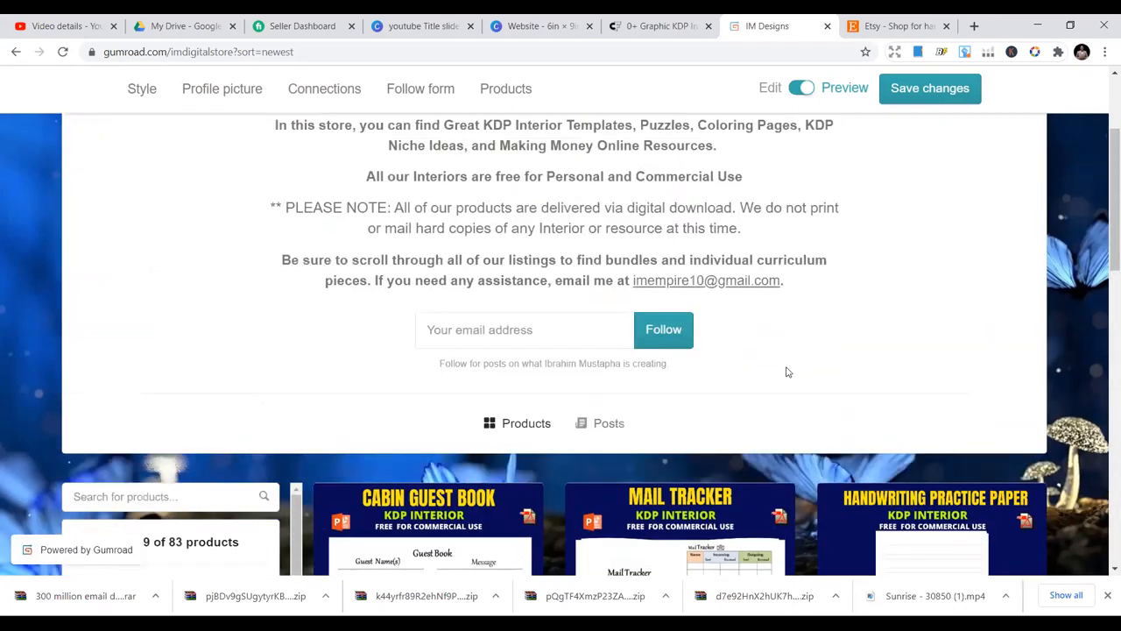
pyautogui.moveTo(781, 377)
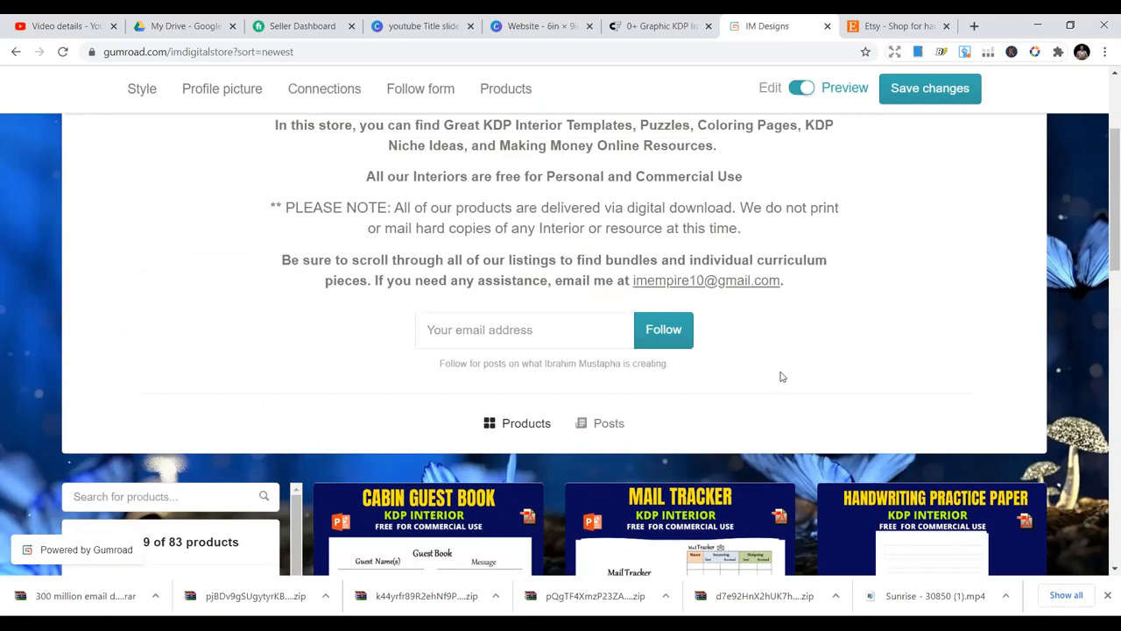
pyautogui.scroll(-3)
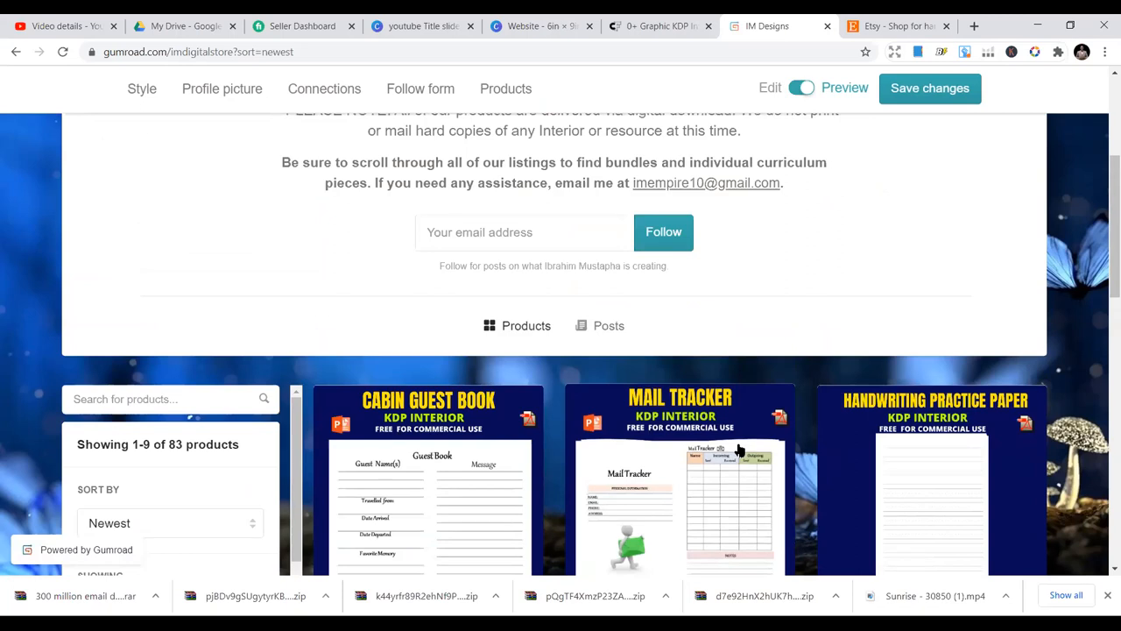
pyautogui.moveTo(740, 449)
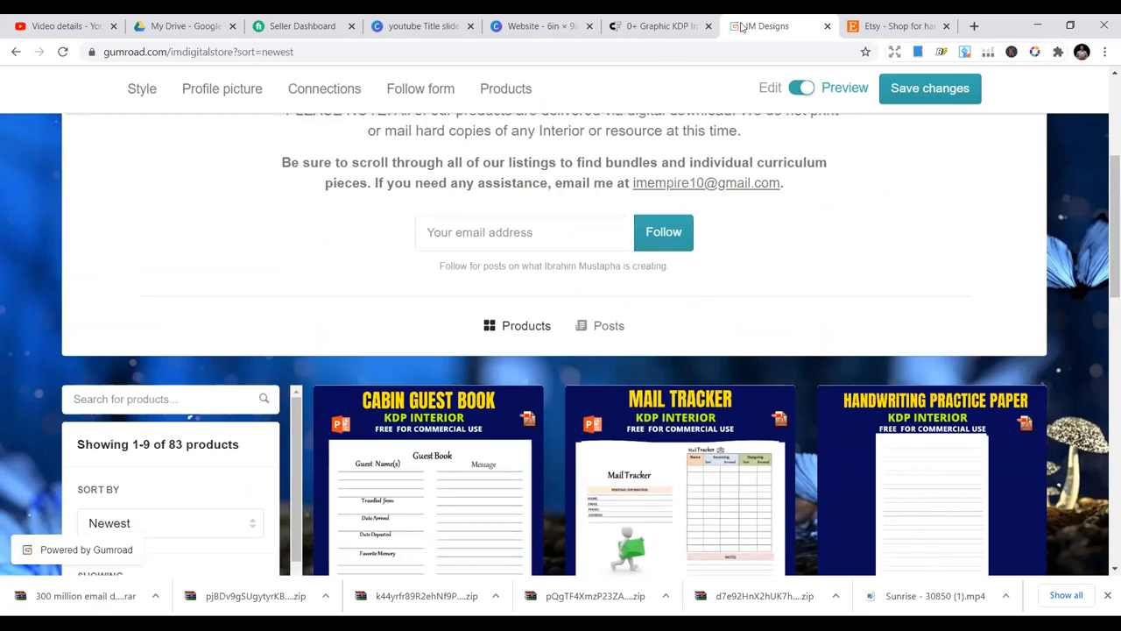
pyautogui.moveTo(776, 334)
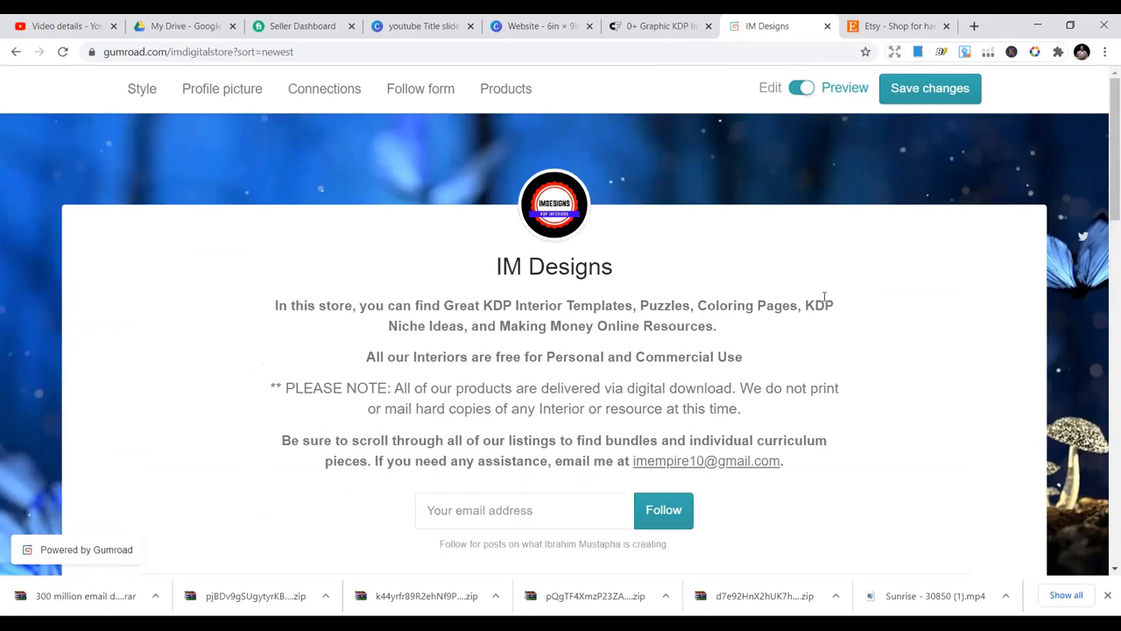
pyautogui.moveTo(778, 251)
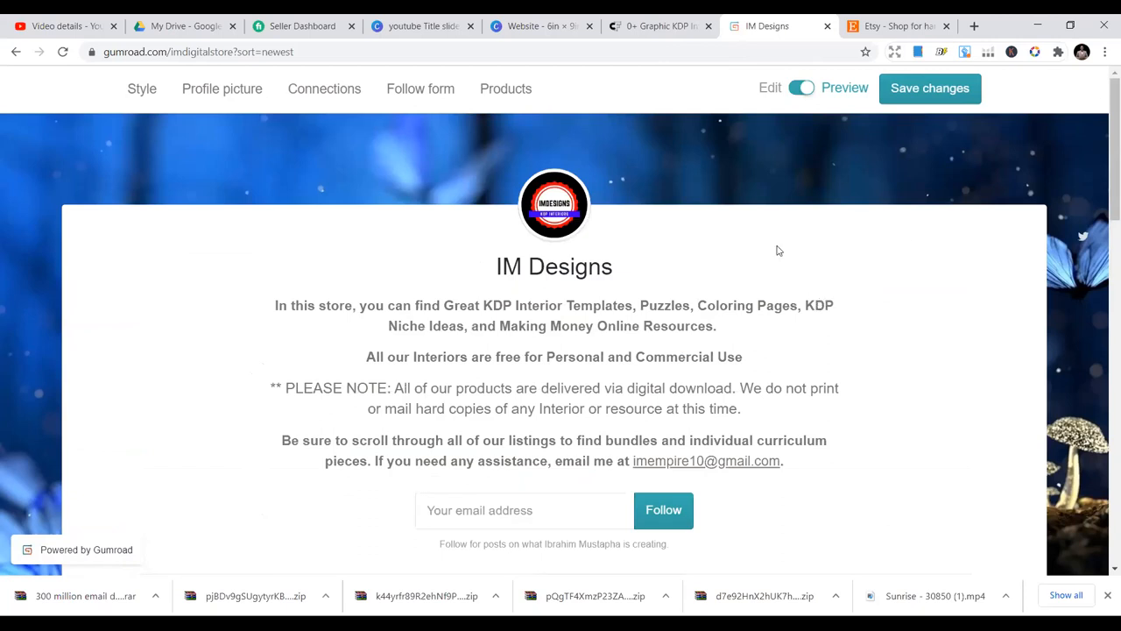
pyautogui.moveTo(704, 302)
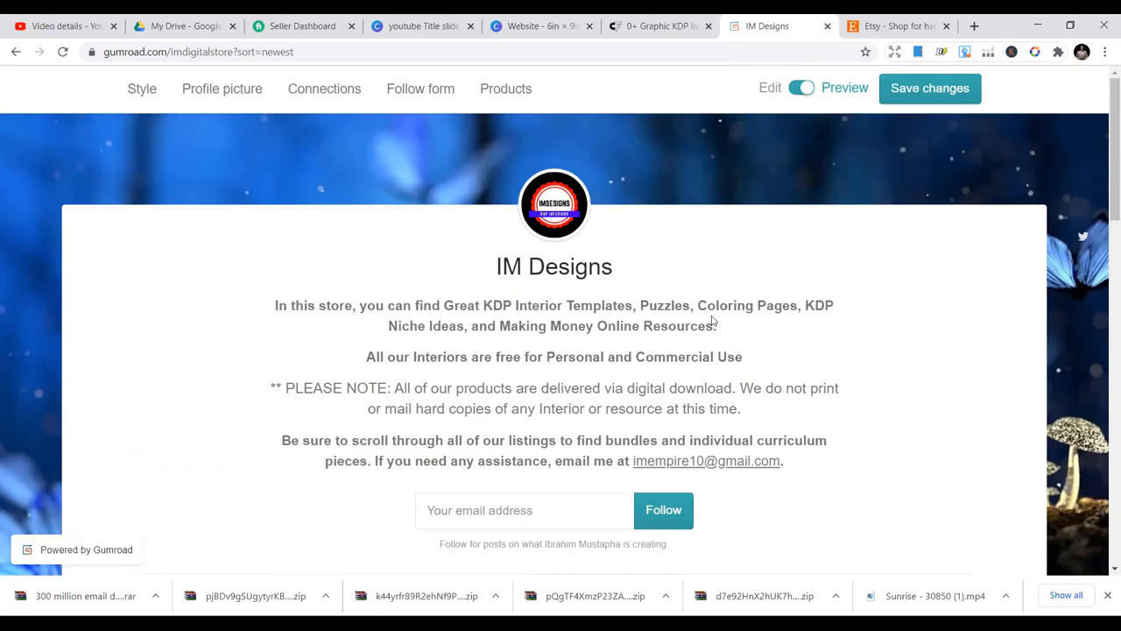
pyautogui.moveTo(721, 298)
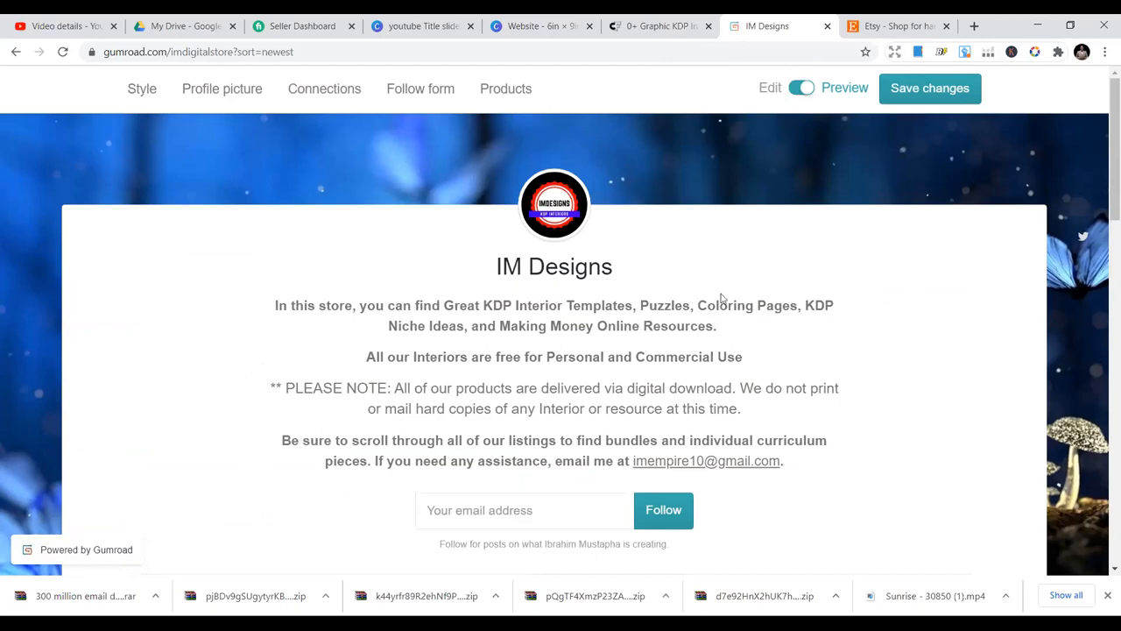
# Browse Etsy's homepage of recently viewed KDP journal templates and KDPtemplateDesigns items
pyautogui.click(894, 26)
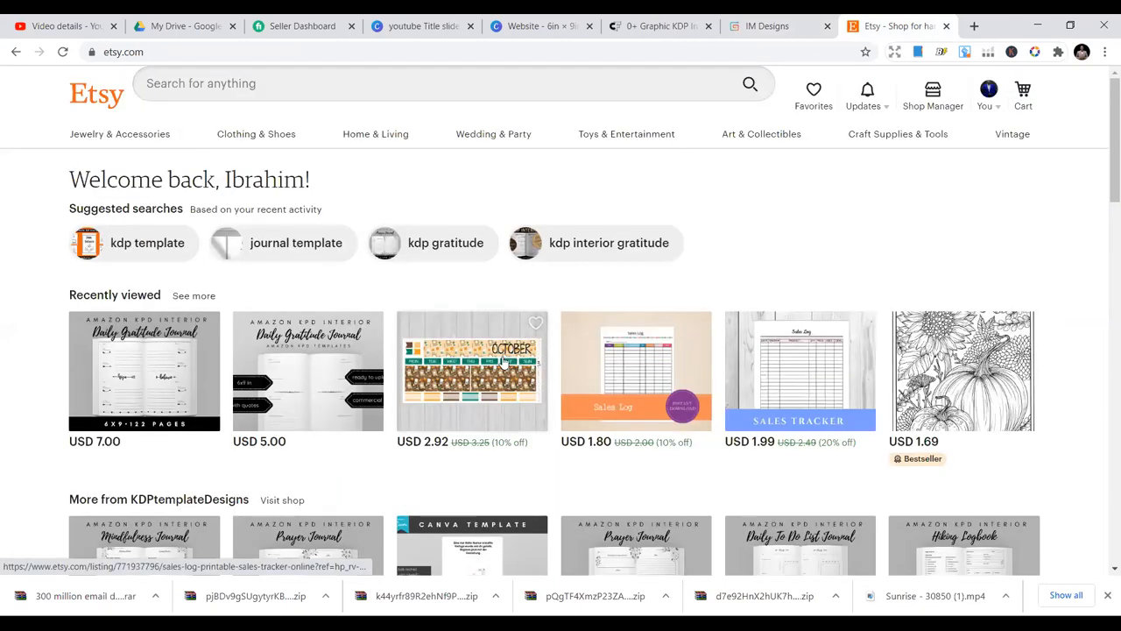
pyautogui.scroll(-3)
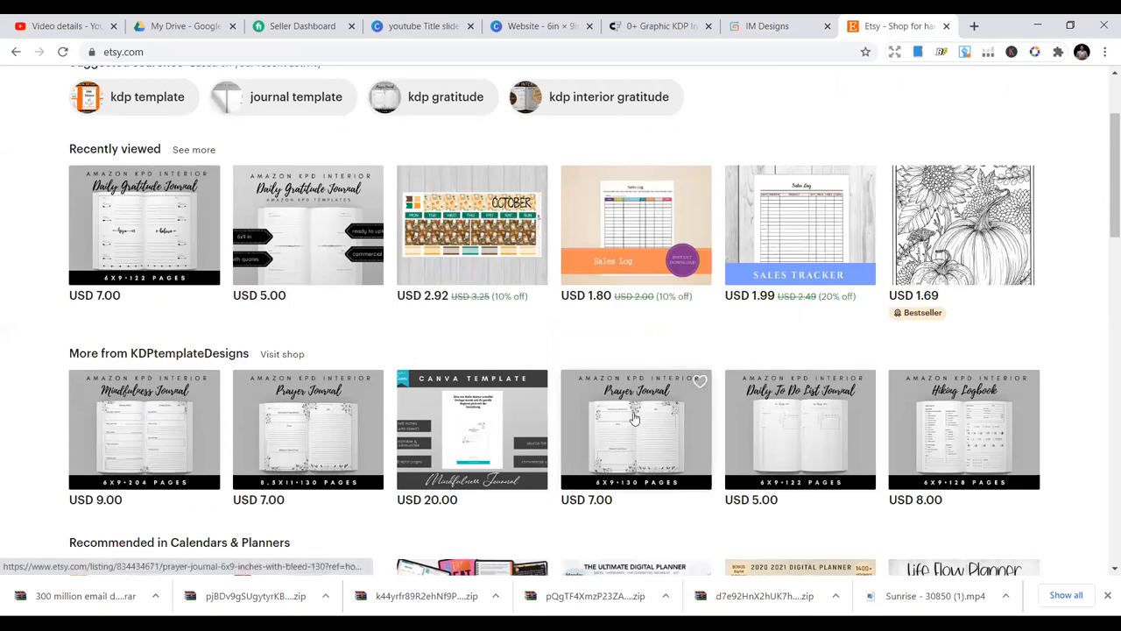
pyautogui.scroll(-3)
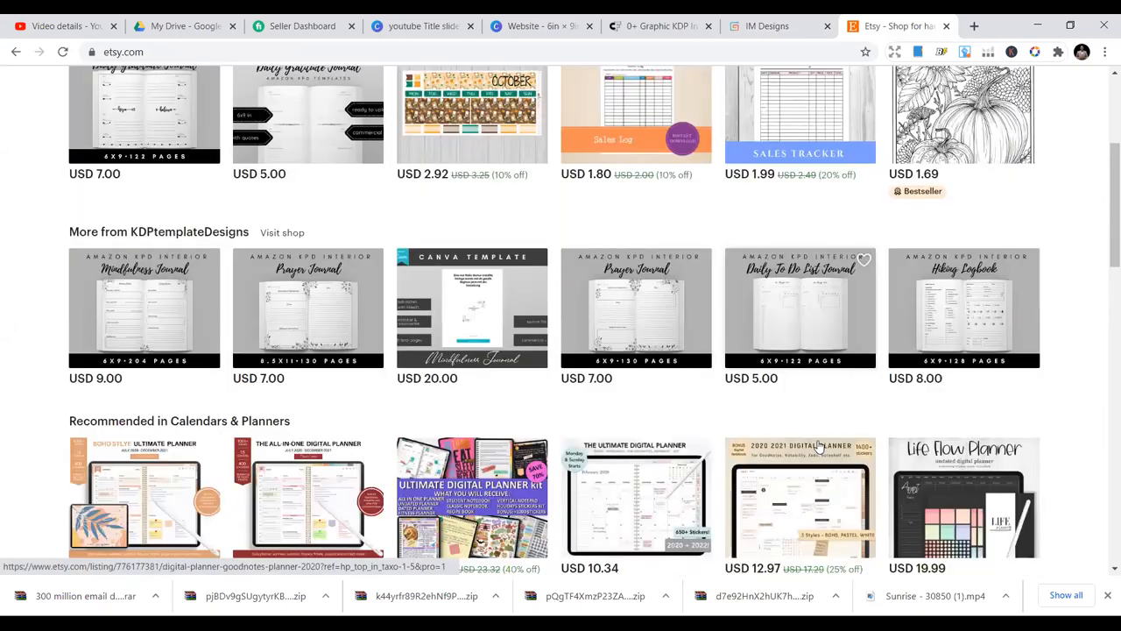
pyautogui.scroll(-3)
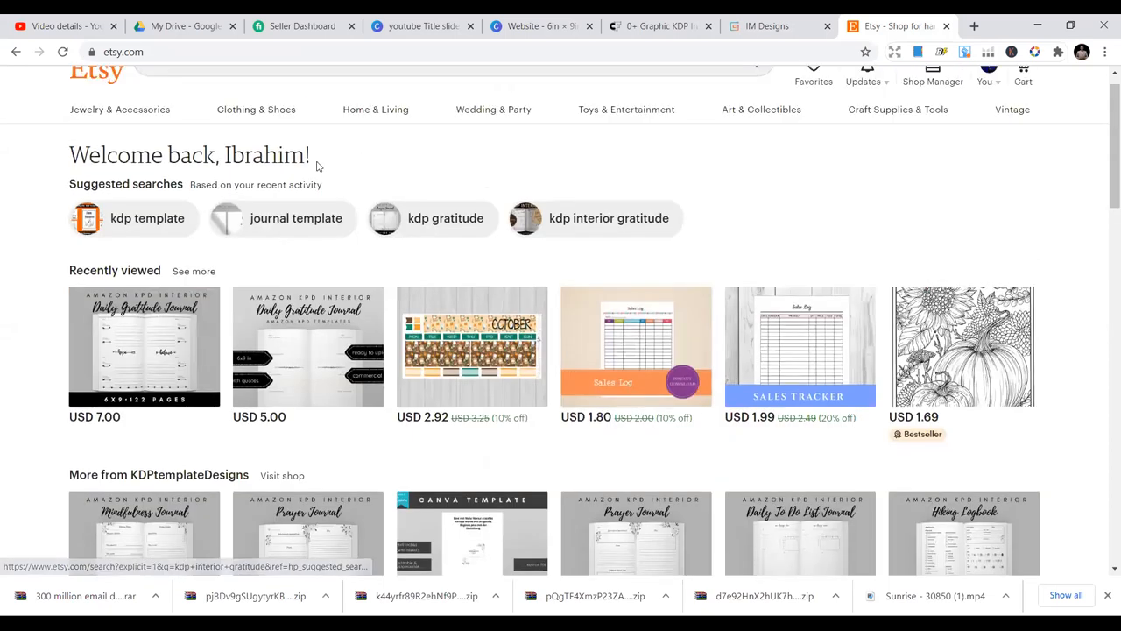
pyautogui.moveTo(355, 186)
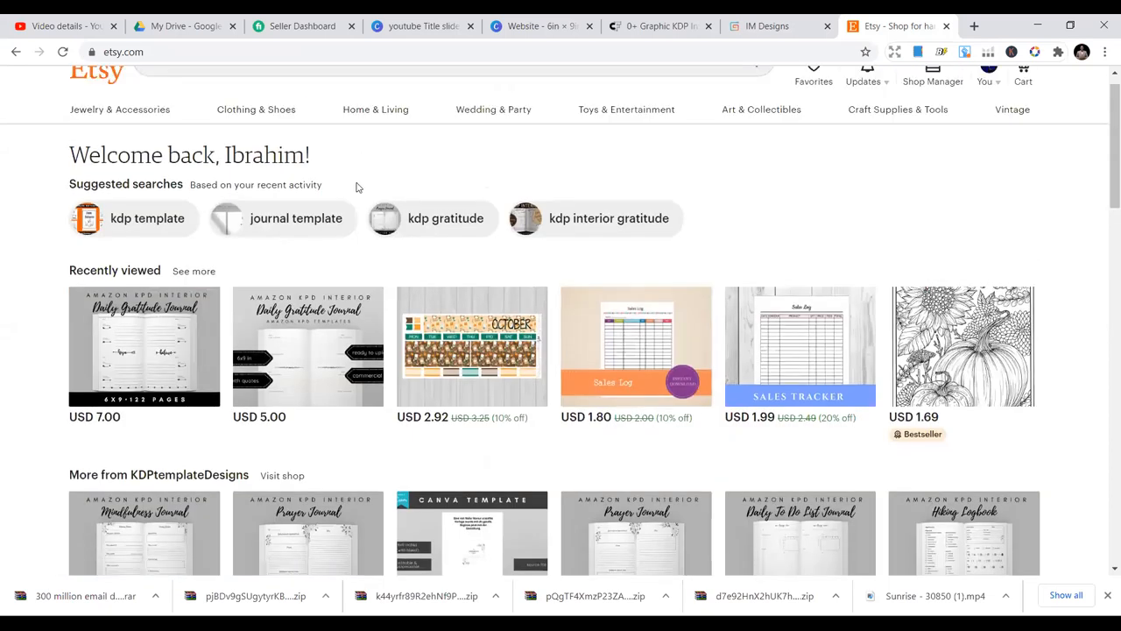
pyautogui.moveTo(375, 192)
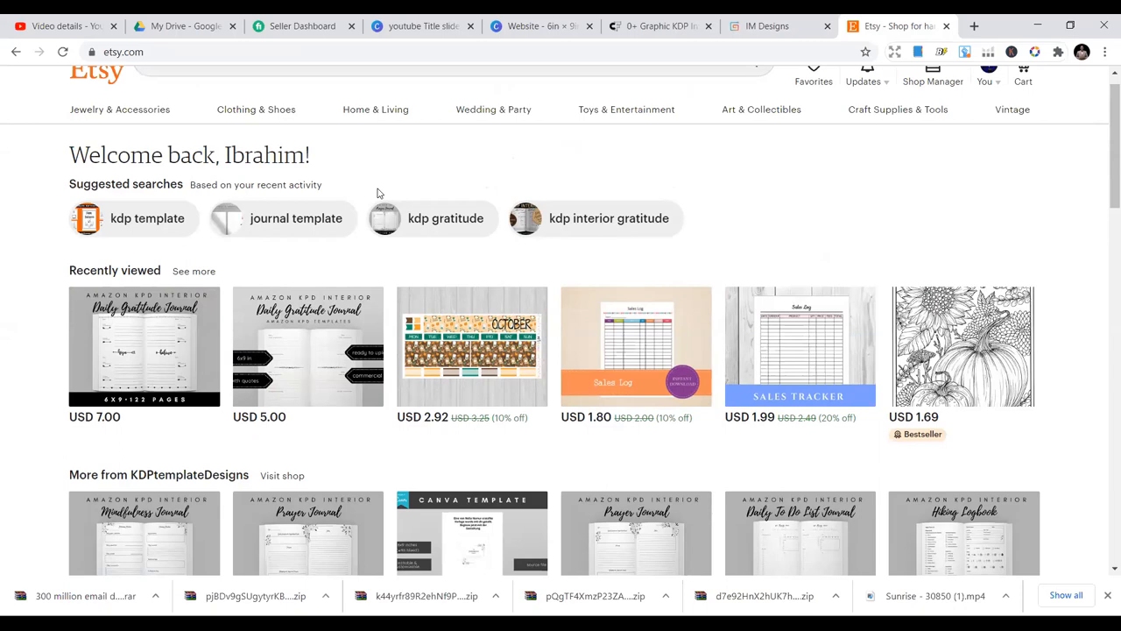
pyautogui.moveTo(375, 200)
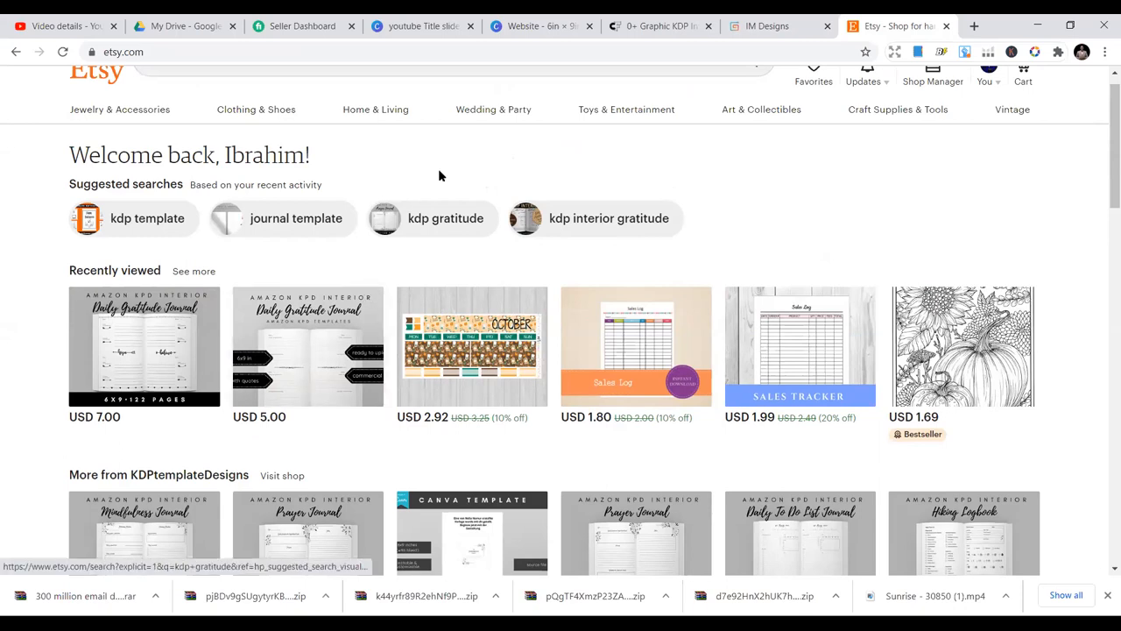
pyautogui.moveTo(466, 171)
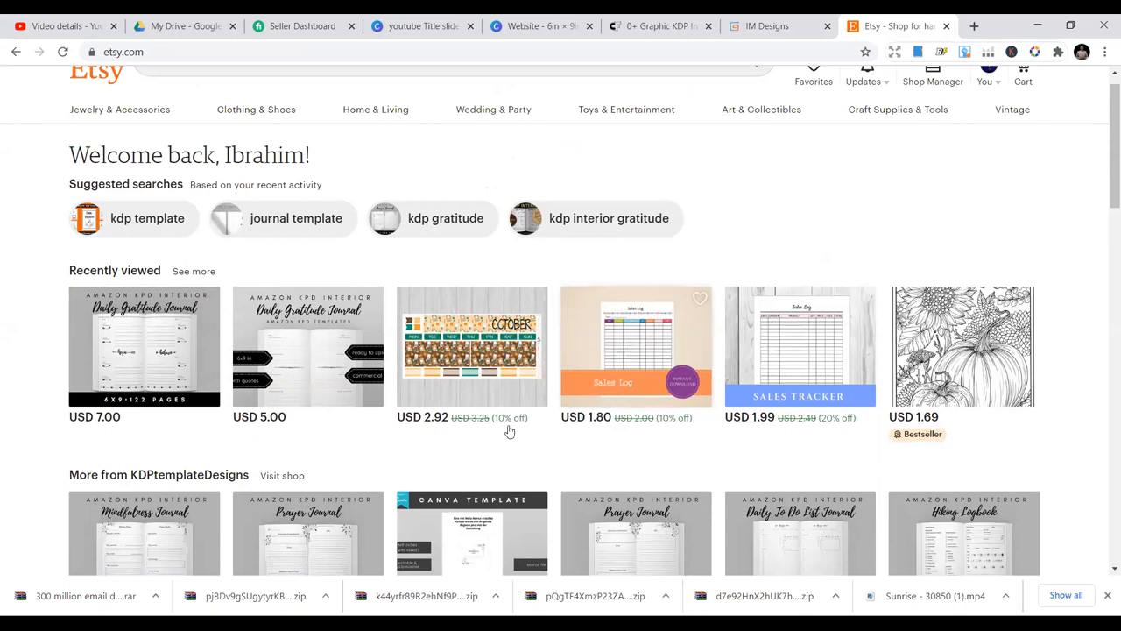
pyautogui.moveTo(606, 428)
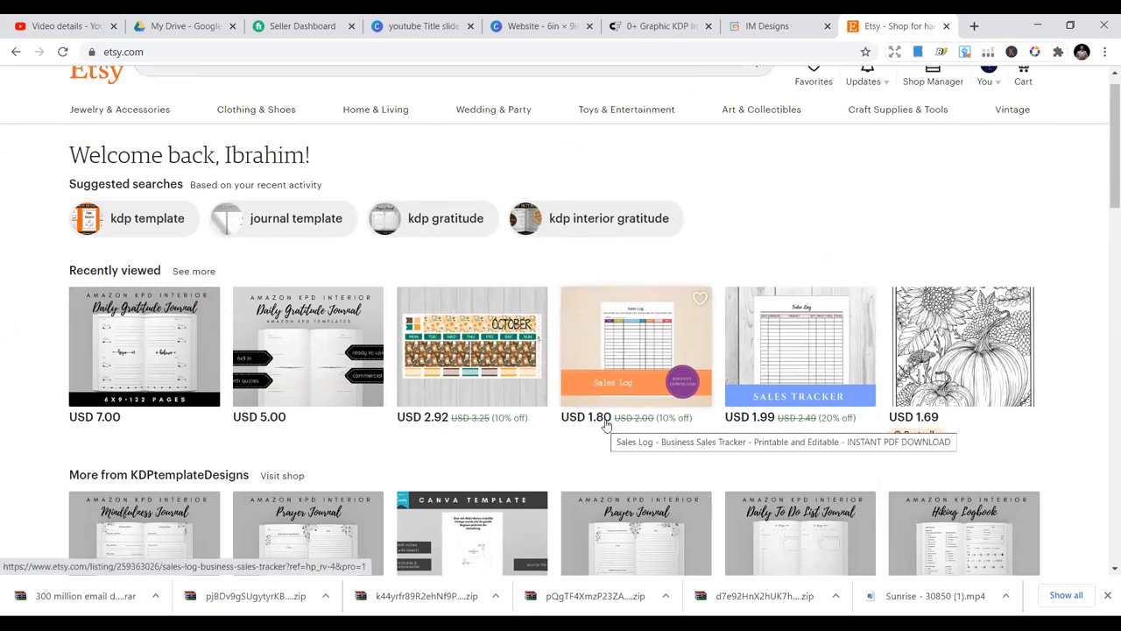
pyautogui.scroll(-3)
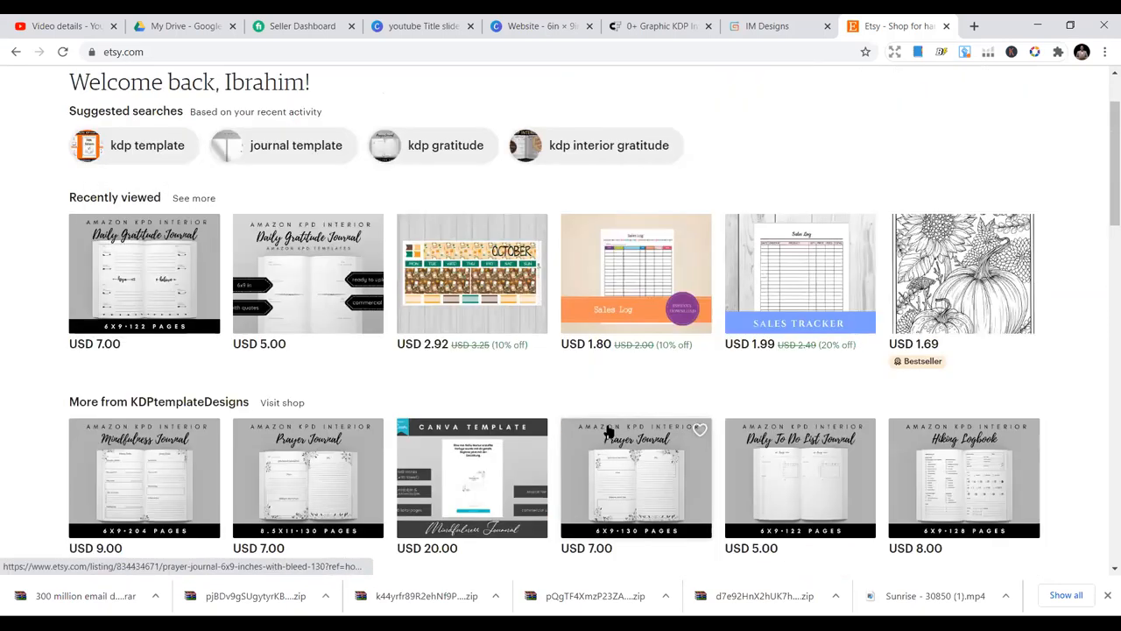
pyautogui.scroll(3)
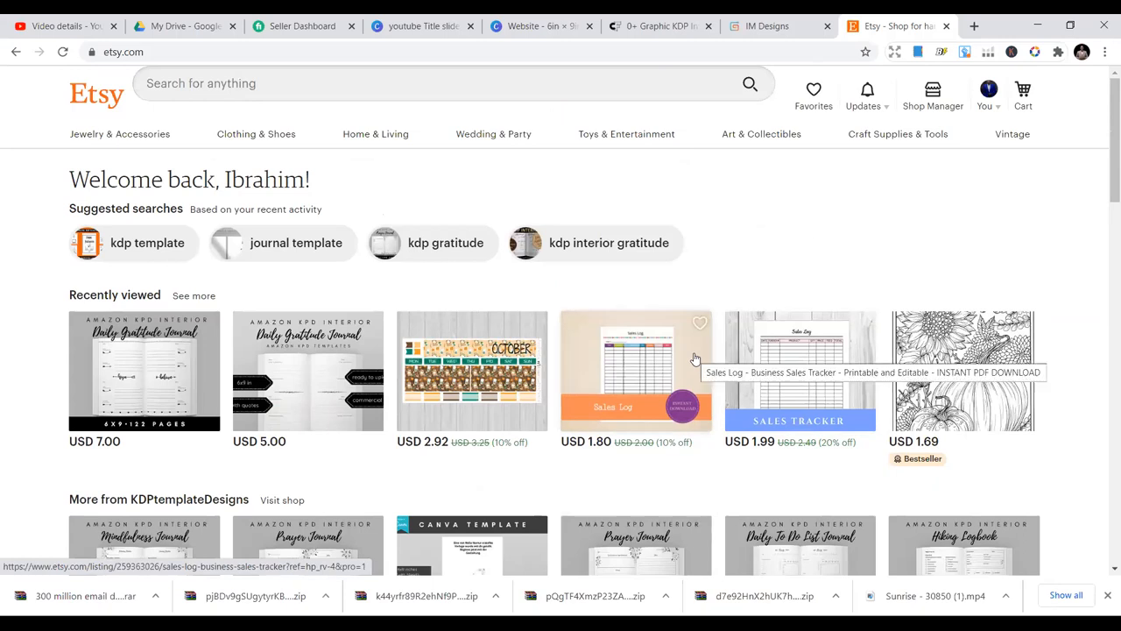